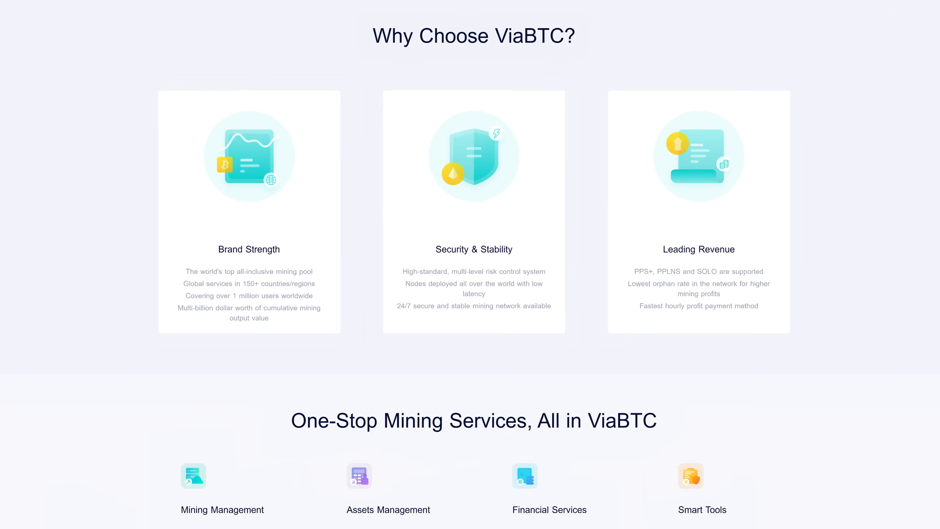
Scroll down the ViaBTC homepage toward the LTC Merged Mining Coins tutorial article
scroll("down", 3)
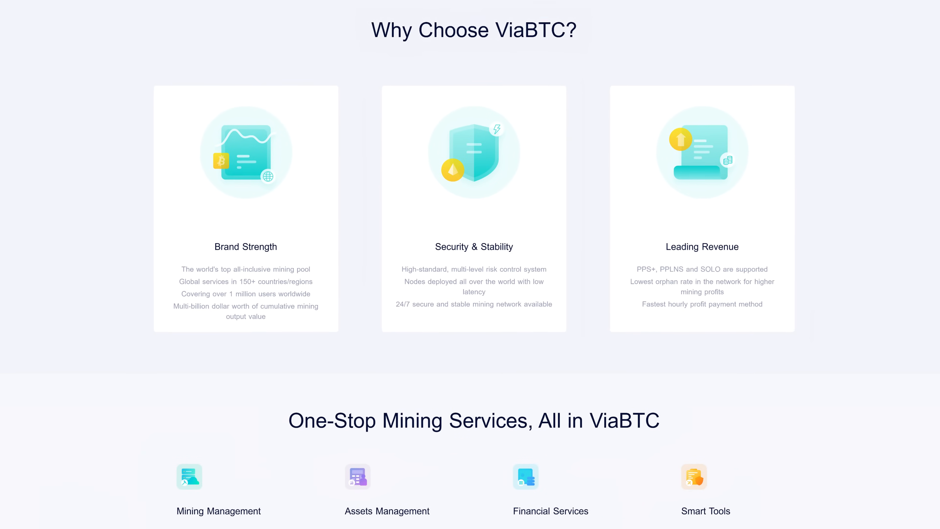
scroll("down", 3)
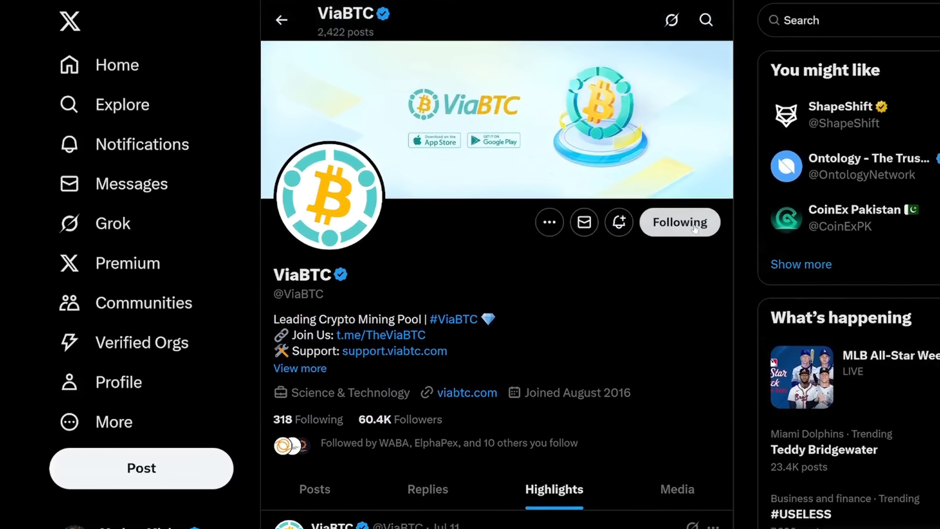
scroll("down", 3)
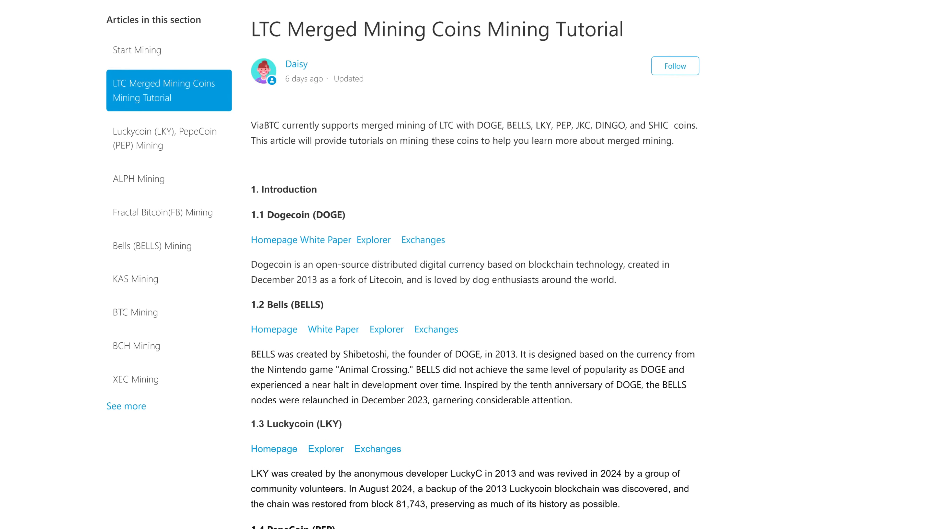
Scroll through the merged-mining tutorial and move on to the ViaBTC Crypto Loans page
scroll("down", 3)
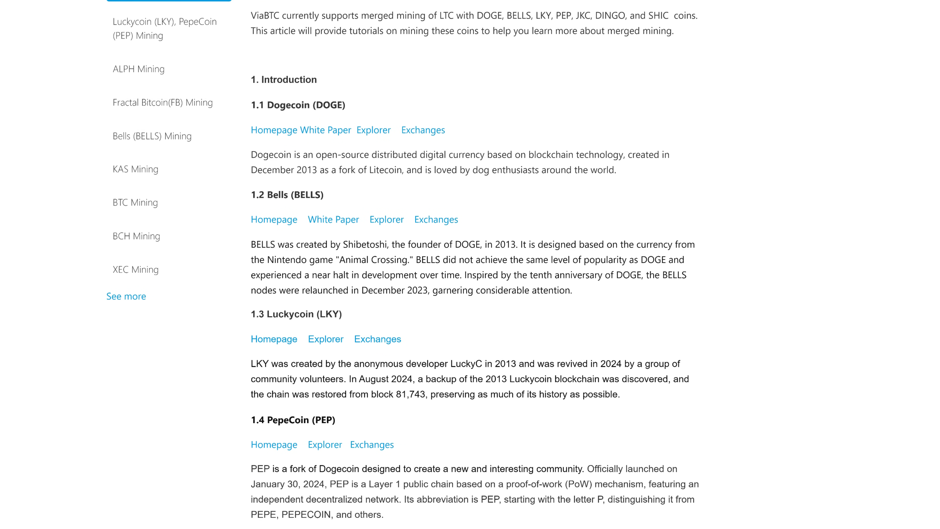
scroll("down", 3)
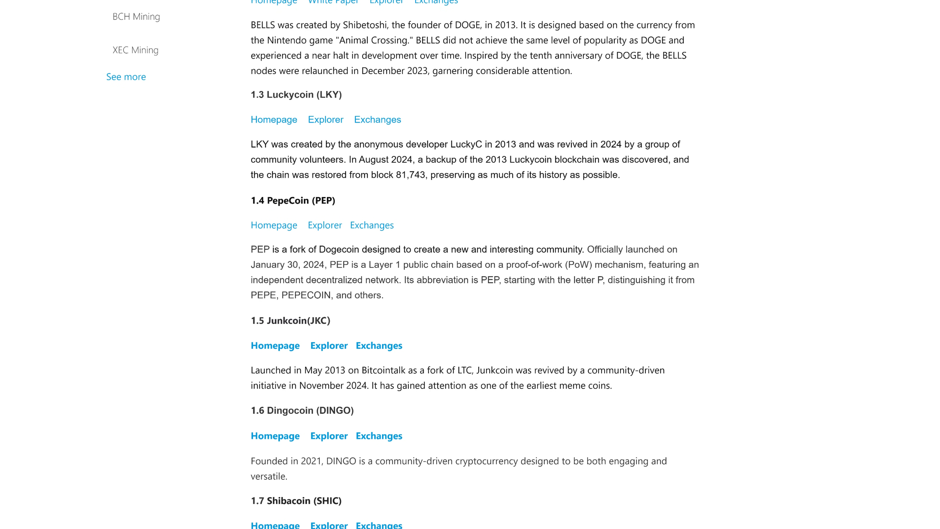
scroll("down", 3)
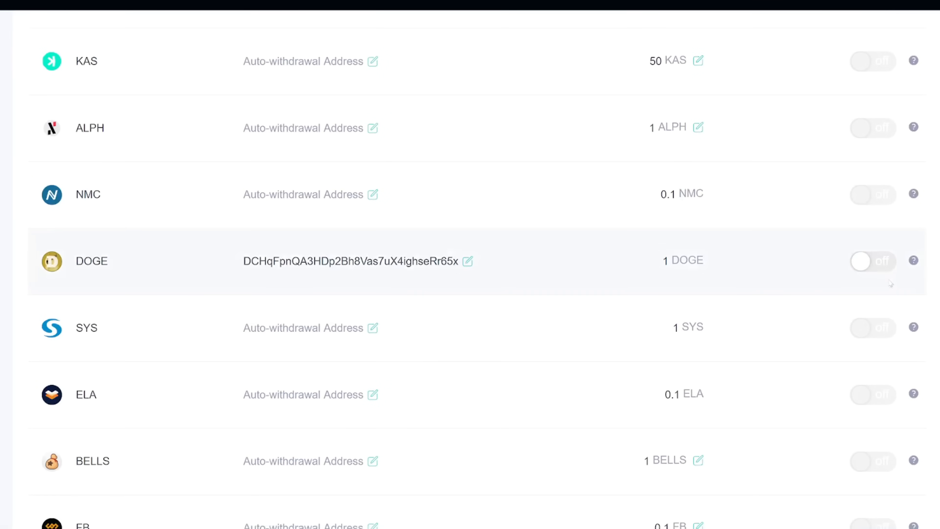
left_click(872, 261)
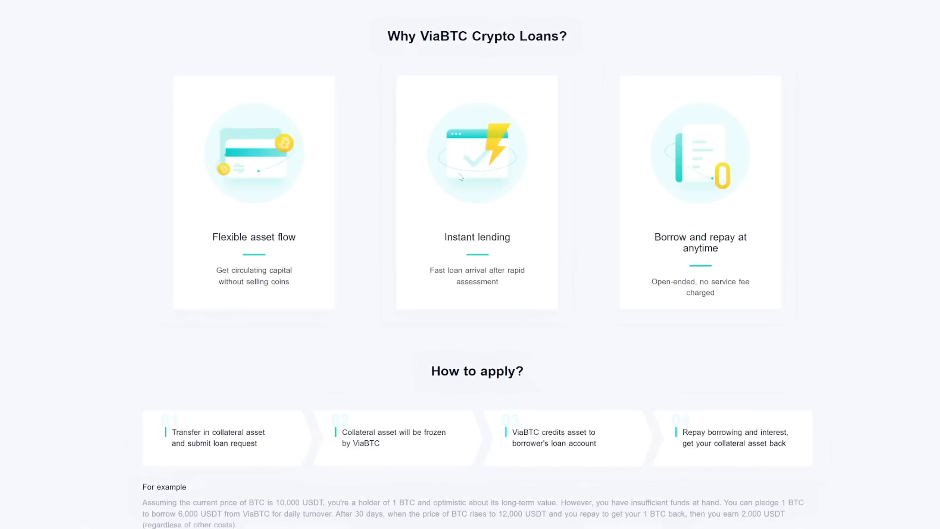
scroll("down", 3)
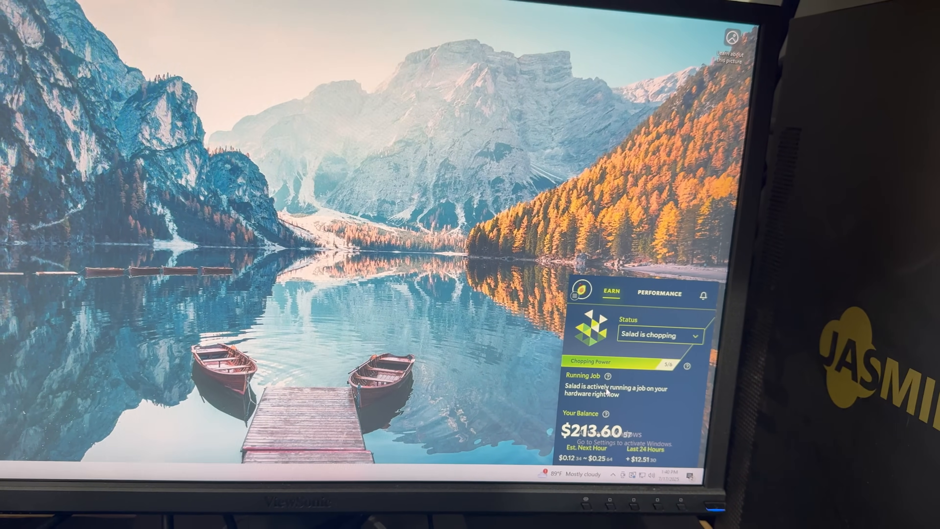
View the Performance overview of the RTX 4090 and Ryzen 9, then return to Earn
left_click(659, 294)
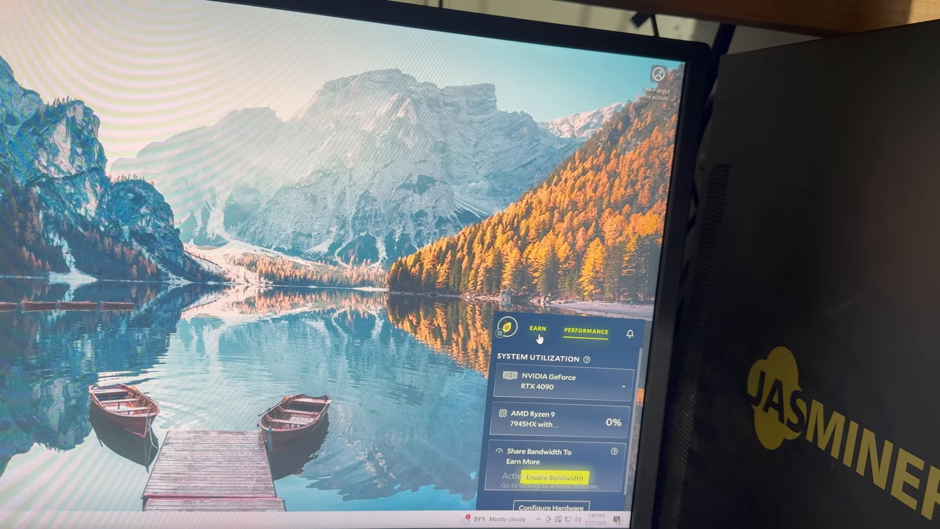
left_click(537, 329)
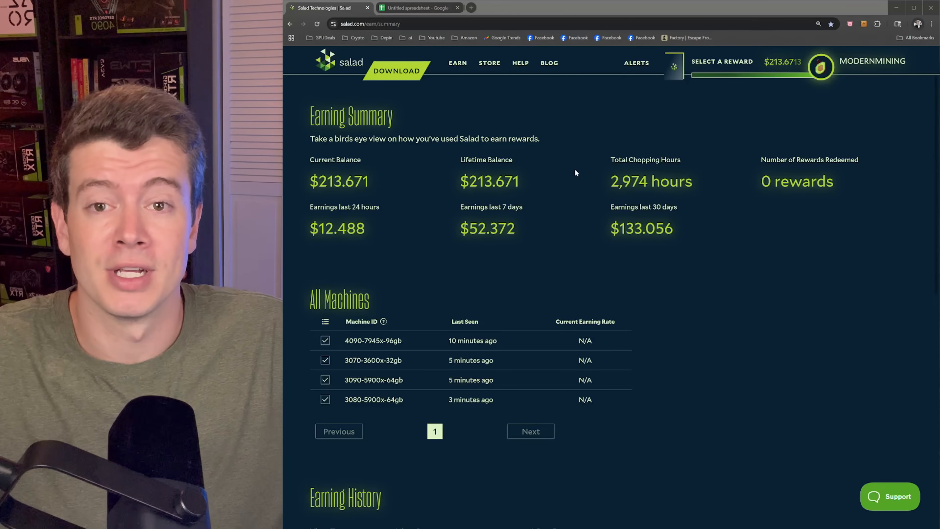
mouse_move(545, 177)
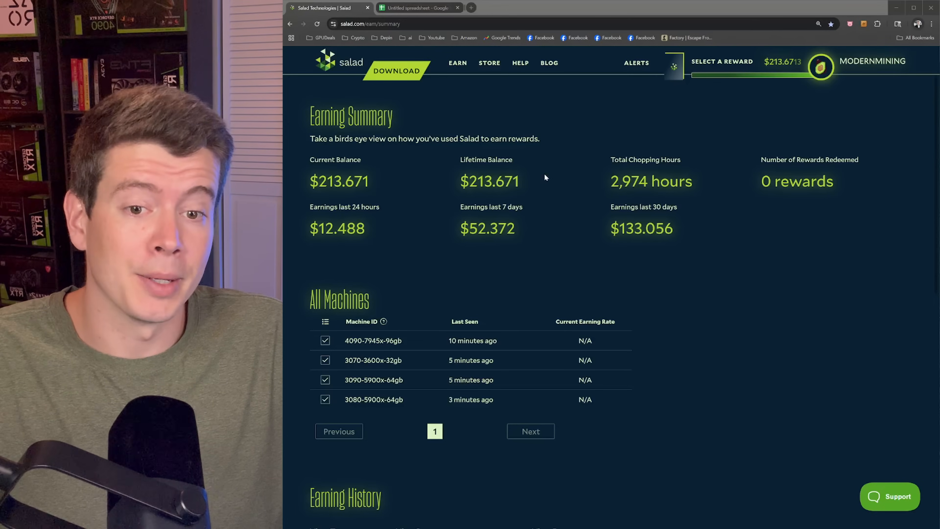
mouse_move(433, 142)
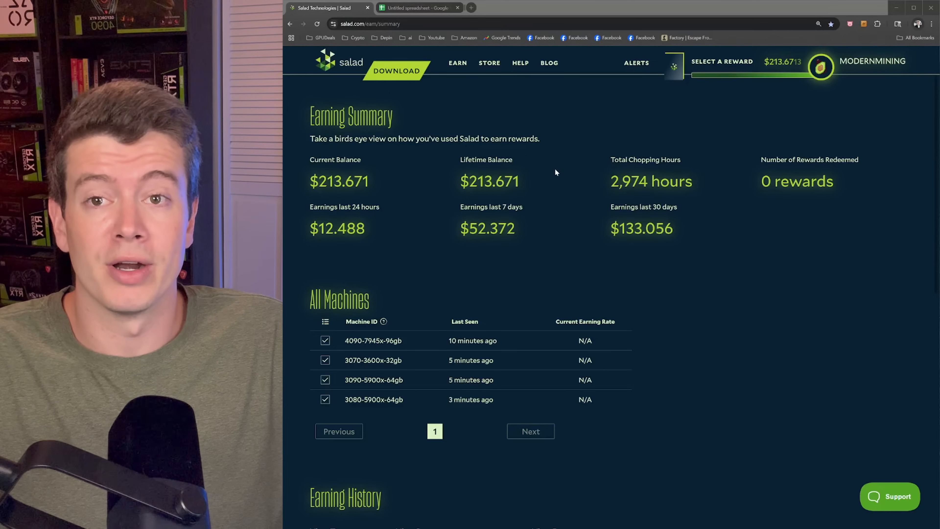
scroll("down", 3)
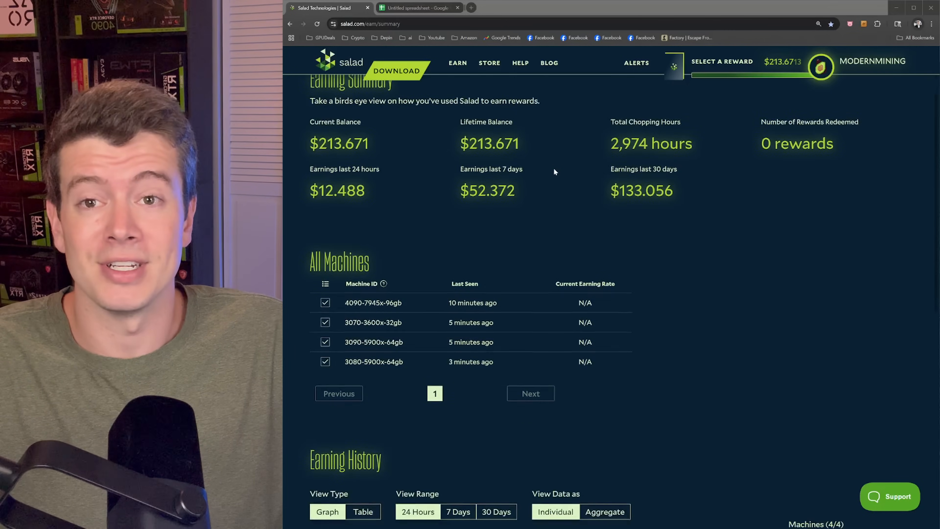
scroll("down", 3)
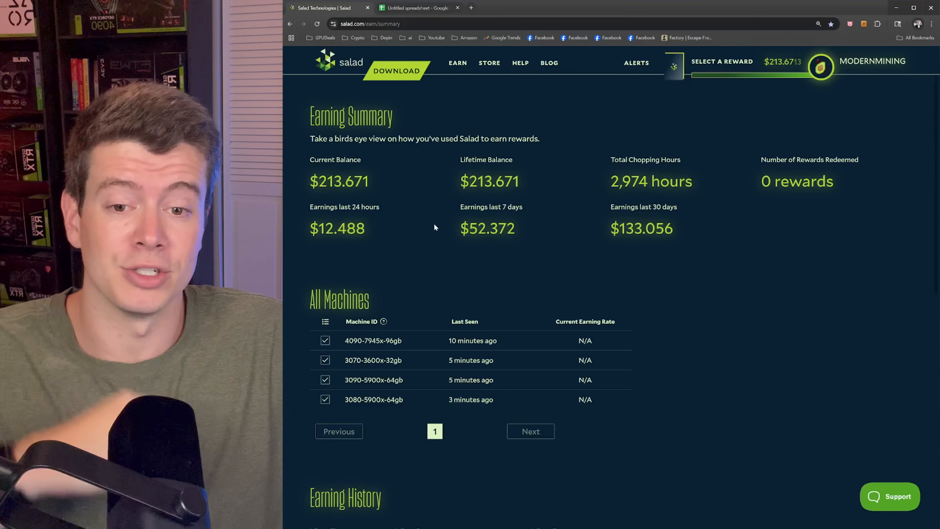
Scroll the refreshed Earn Summary down to the 24-hour Individual Earning History graph
scroll("down", 3)
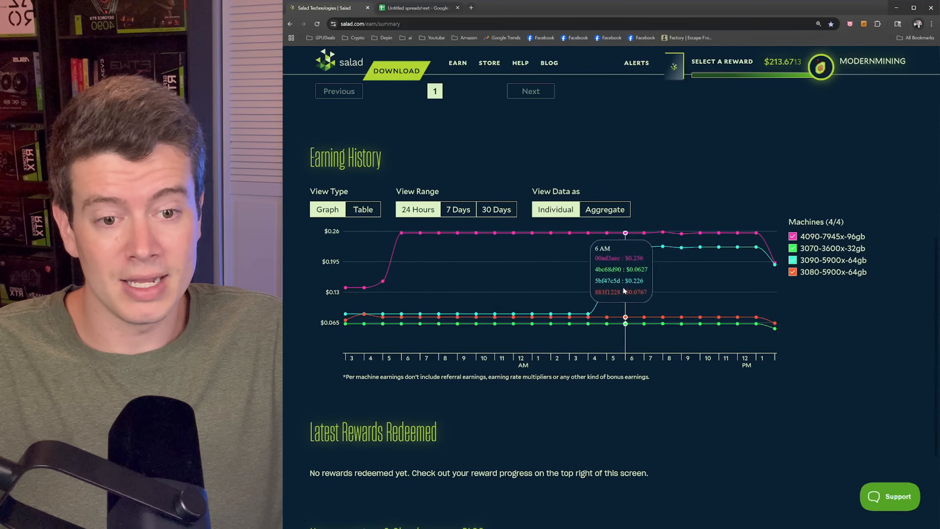
mouse_move(718, 248)
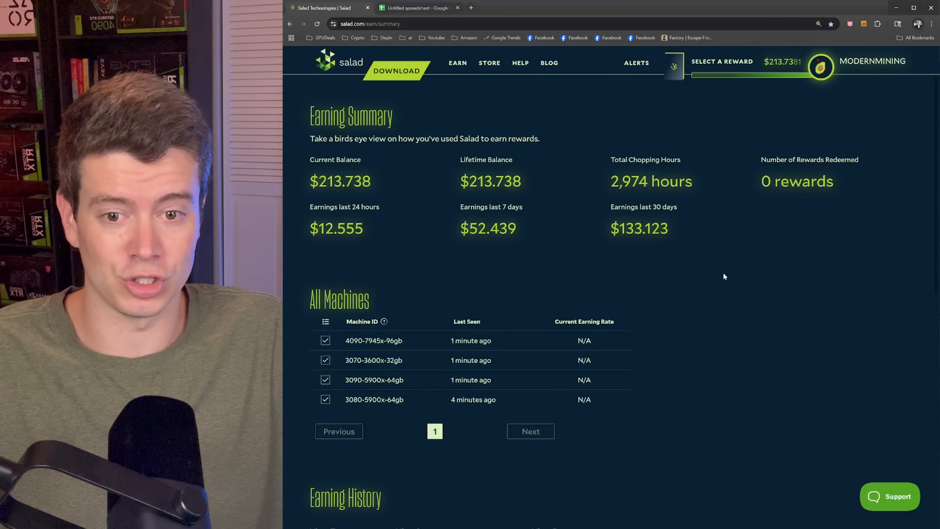
scroll("down", 3)
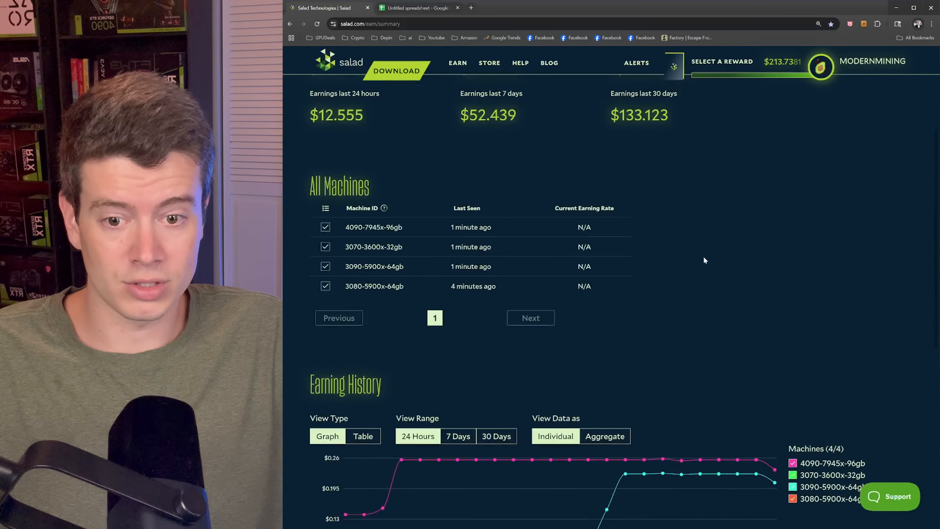
scroll("down", 3)
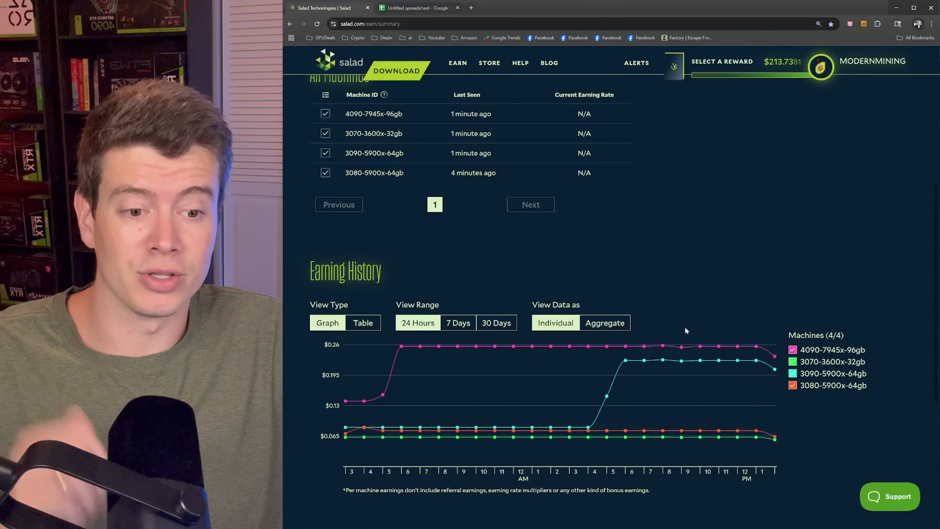
scroll("down", 3)
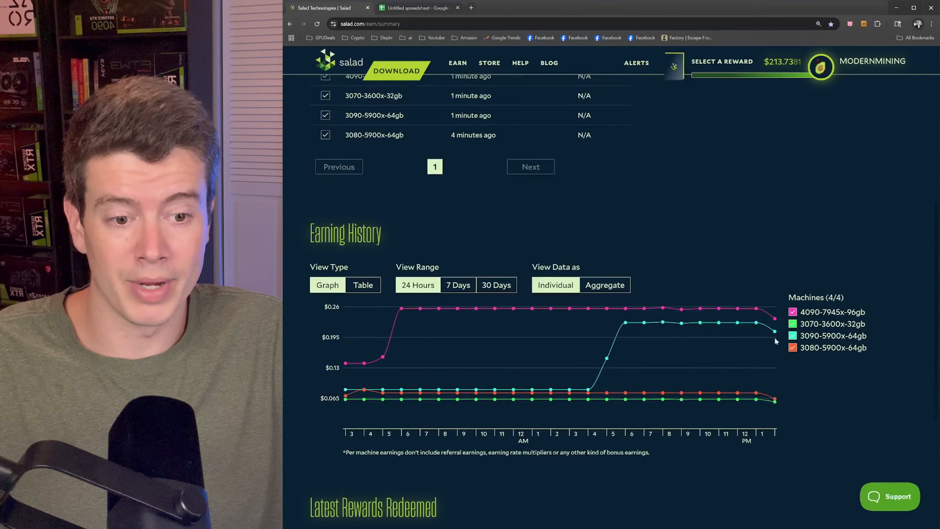
mouse_move(440, 309)
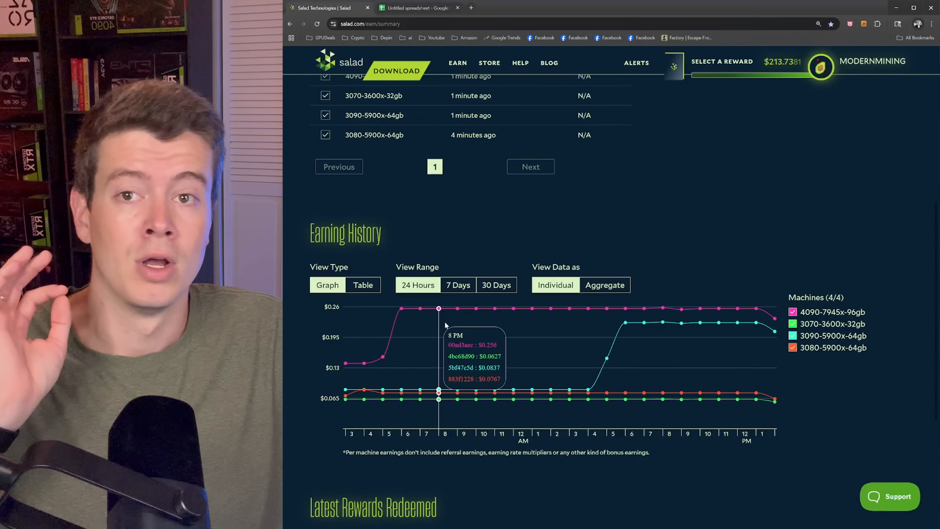
mouse_move(494, 363)
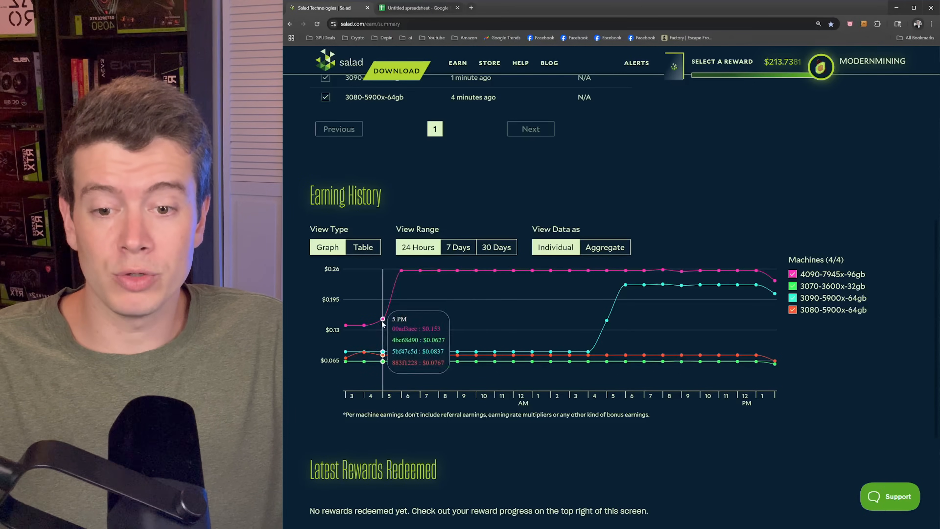
mouse_move(420, 271)
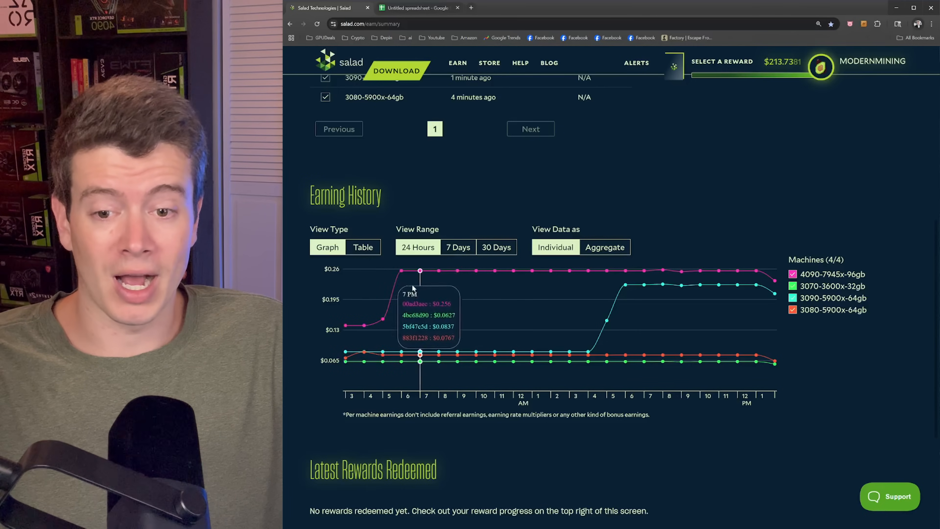
mouse_move(495, 273)
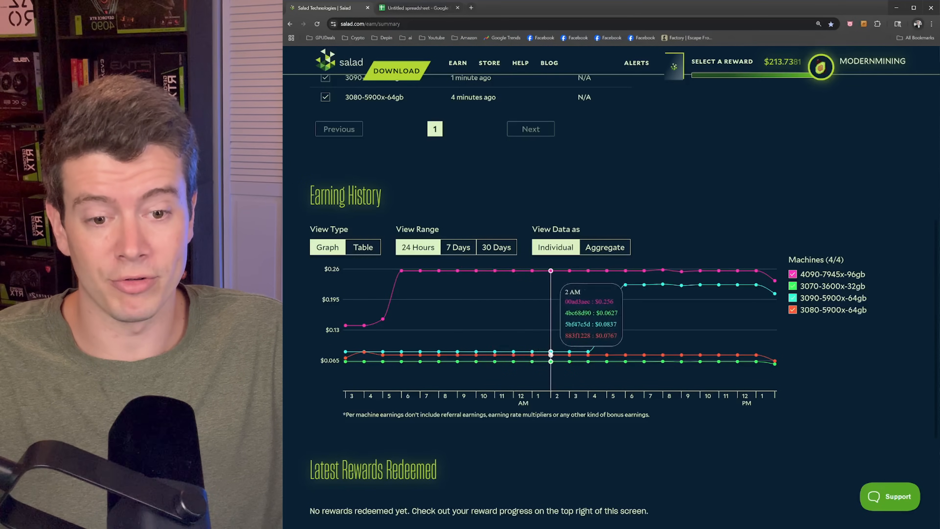
mouse_move(494, 353)
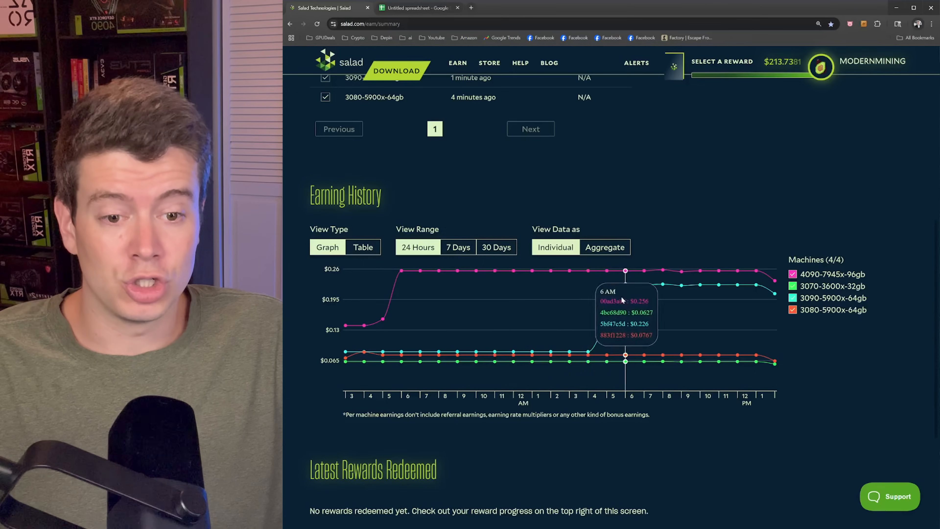
mouse_move(644, 288)
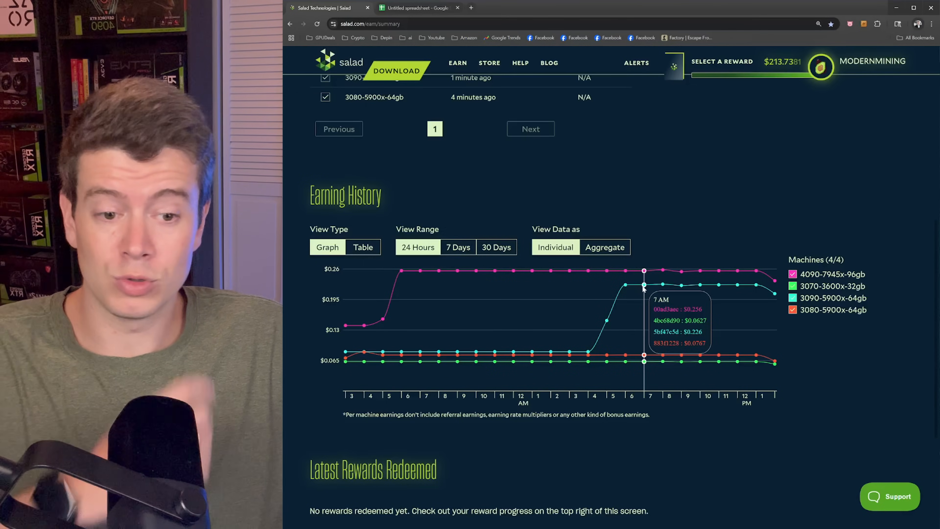
mouse_move(663, 285)
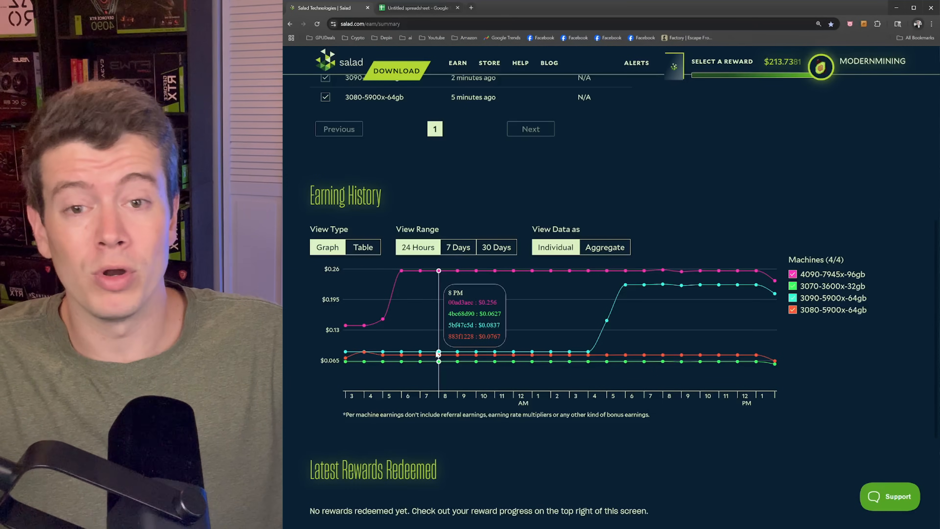
mouse_move(756, 271)
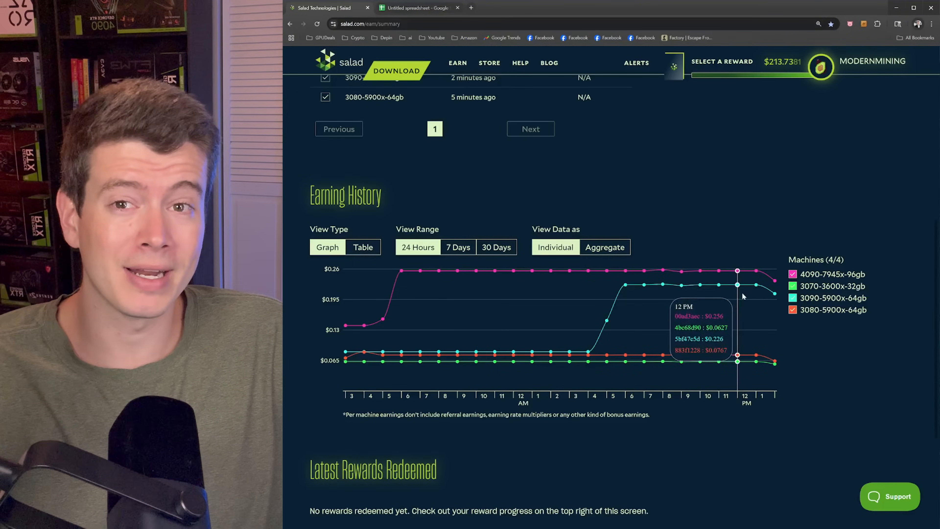
mouse_move(668, 294)
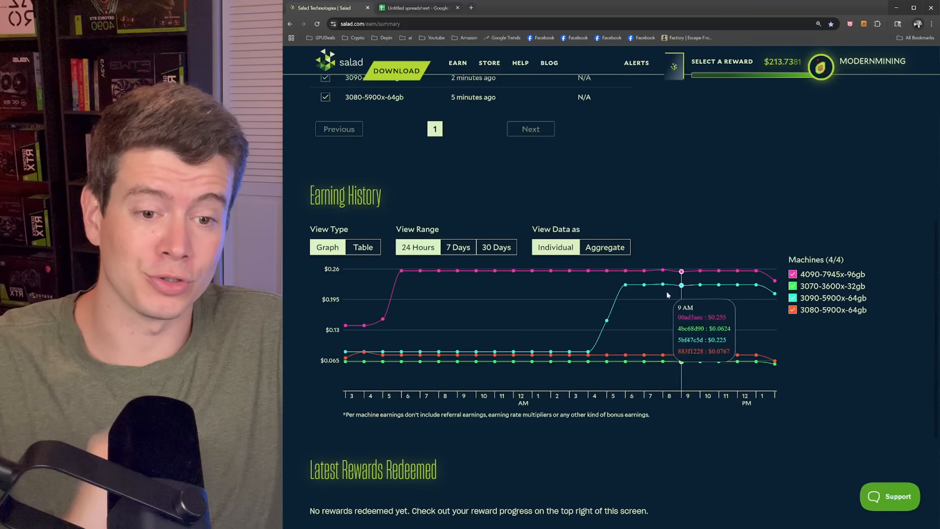
mouse_move(738, 280)
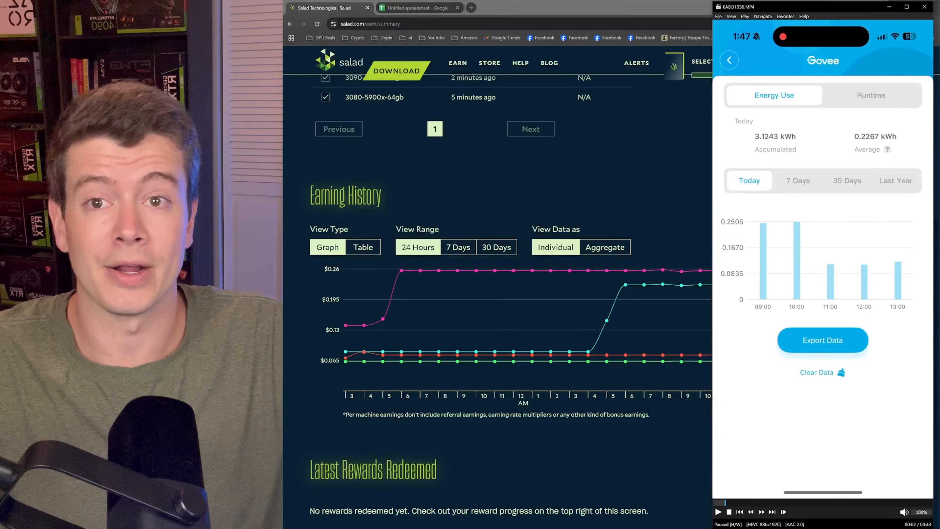
mouse_move(760, 320)
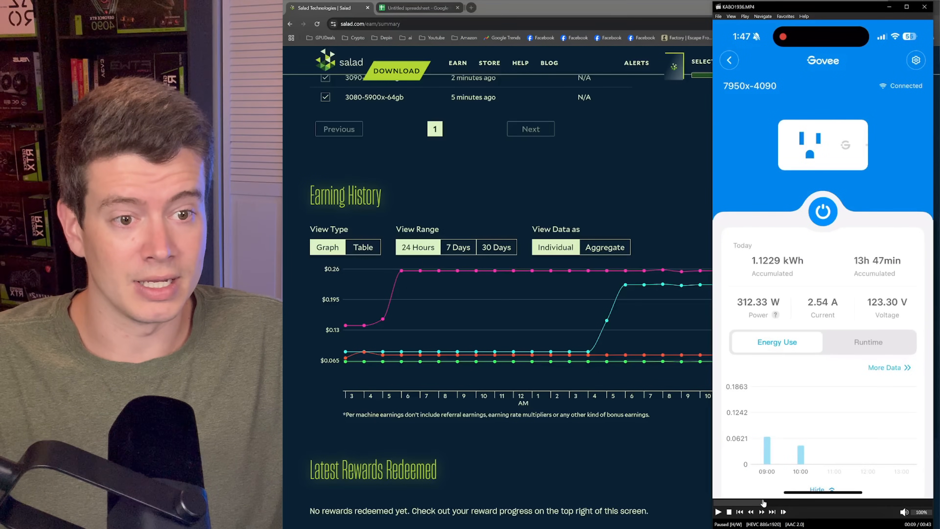
Seek the Govee recording past the runtime and energy charts to the four-plug device list
left_click(867, 342)
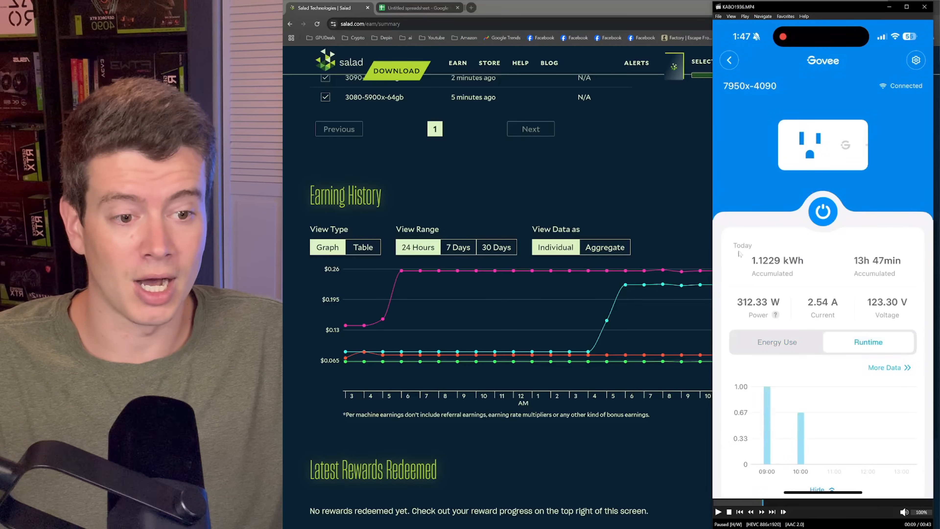
left_click(777, 341)
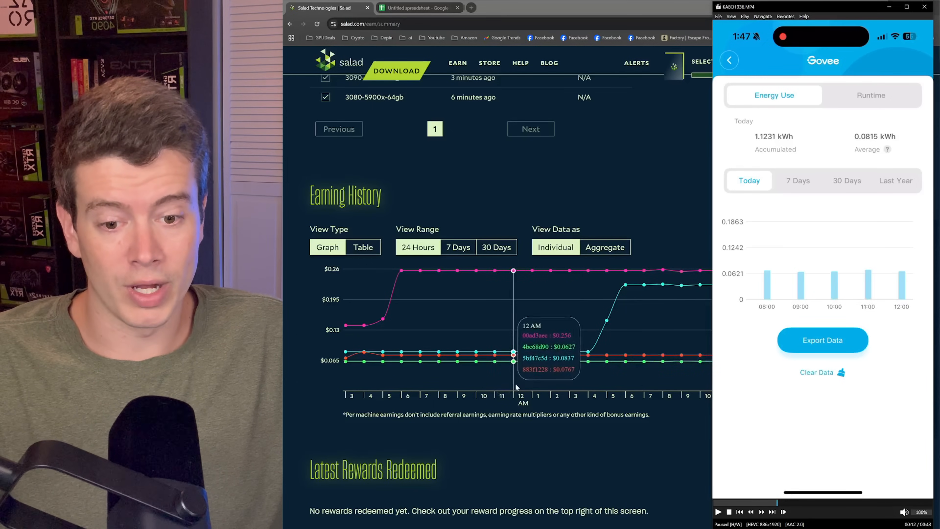
mouse_move(495, 275)
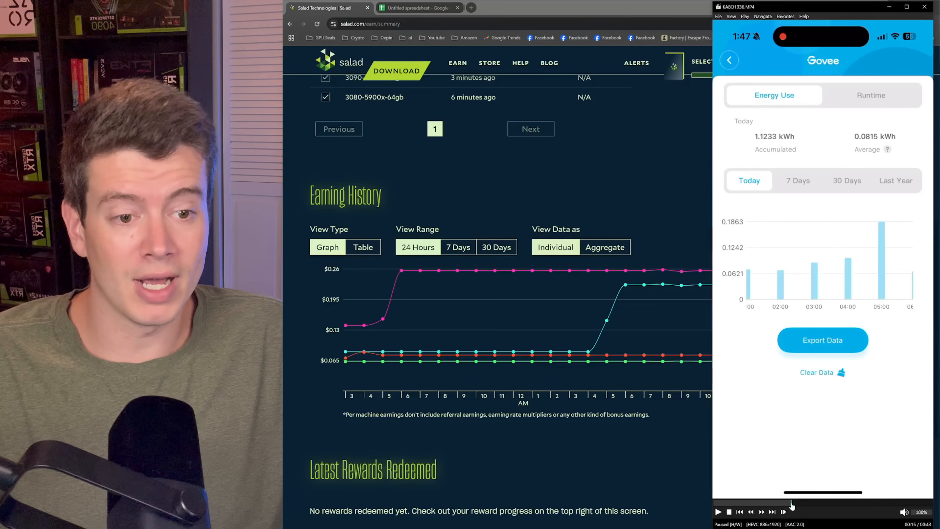
left_click(729, 59)
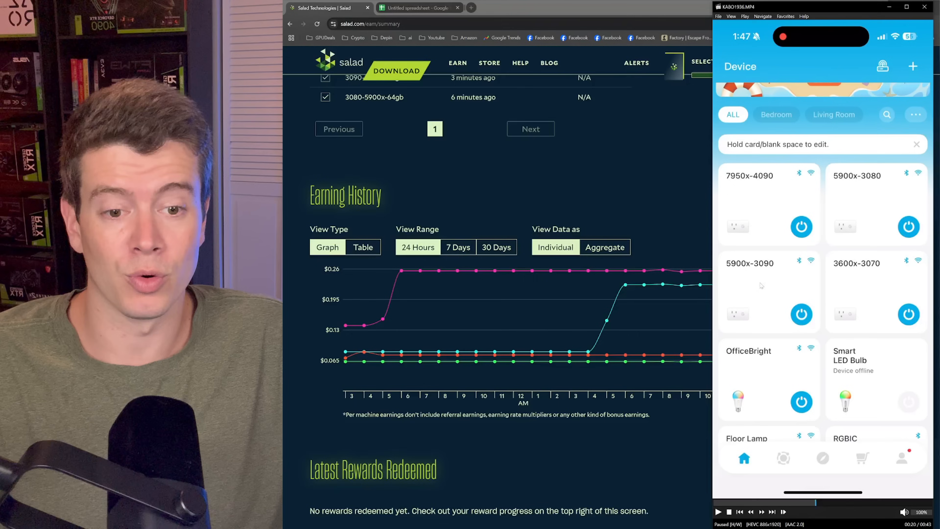
mouse_move(569, 354)
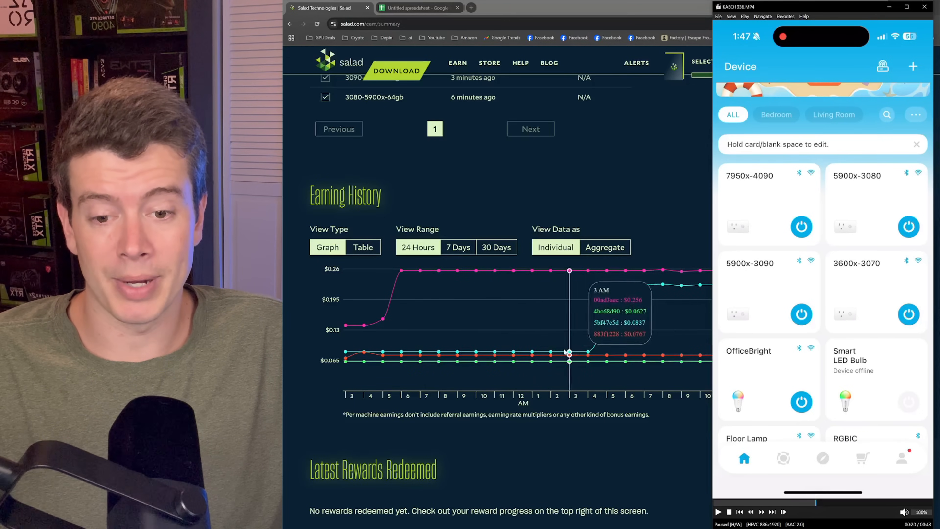
mouse_move(420, 353)
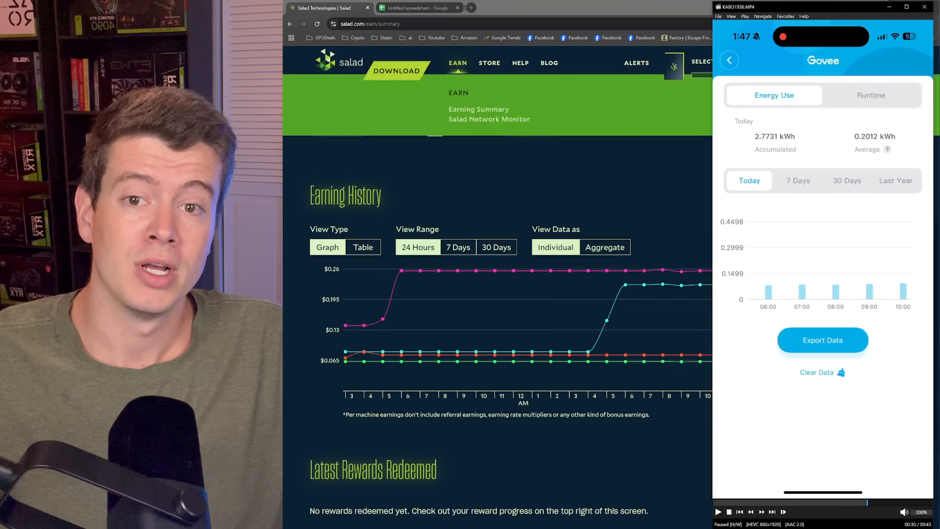
Switch from the Govee recording to the Untitled GPU profit spreadsheet tab
left_click(418, 8)
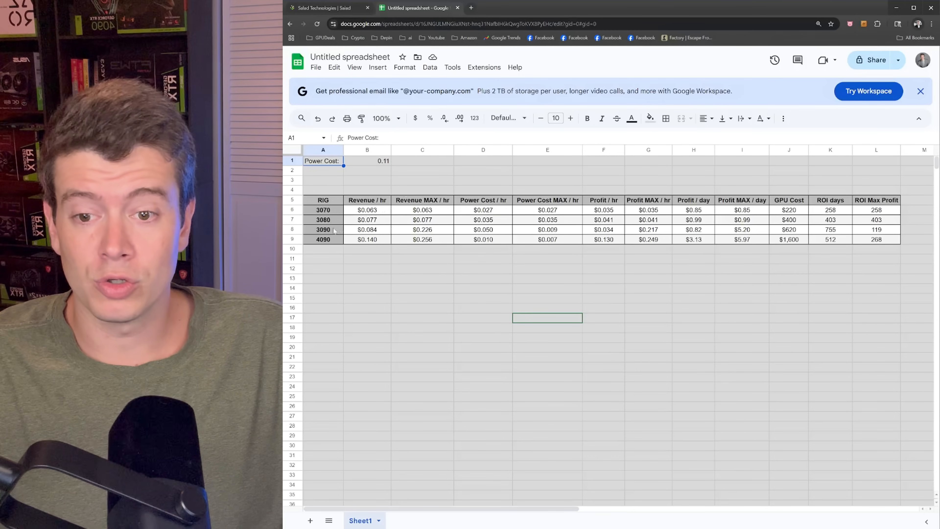
left_click(367, 229)
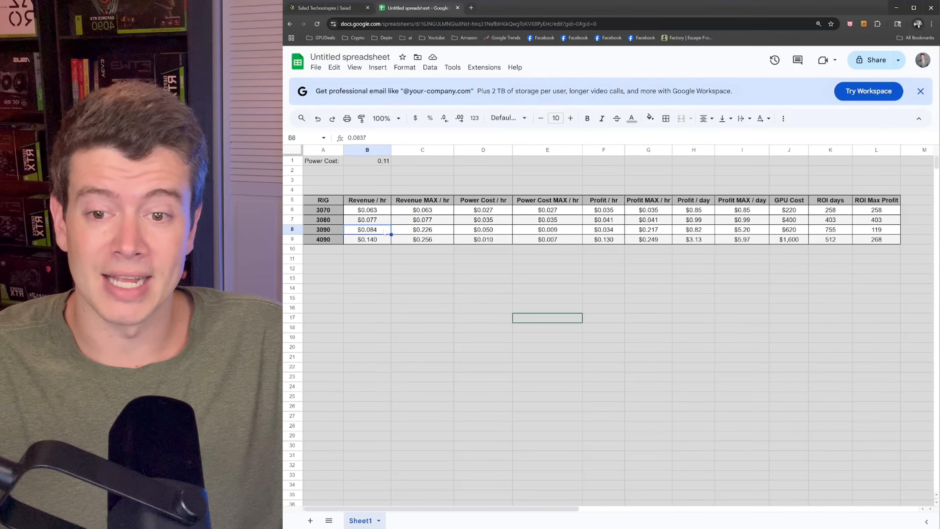
left_click(366, 200)
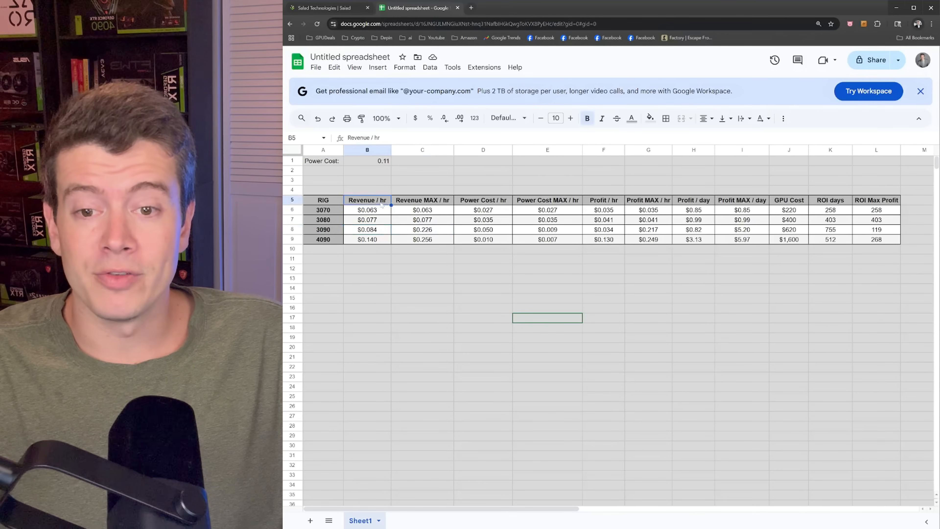
left_click(422, 200)
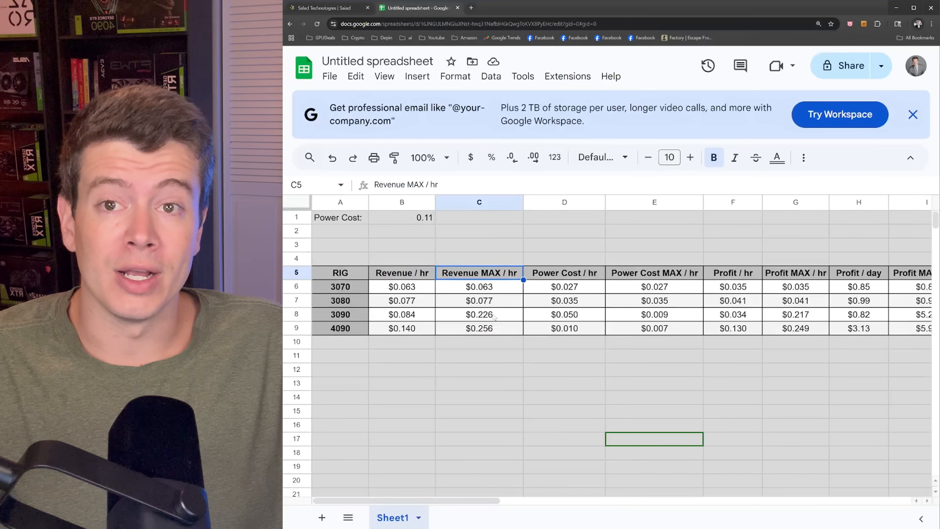
left_click(401, 314)
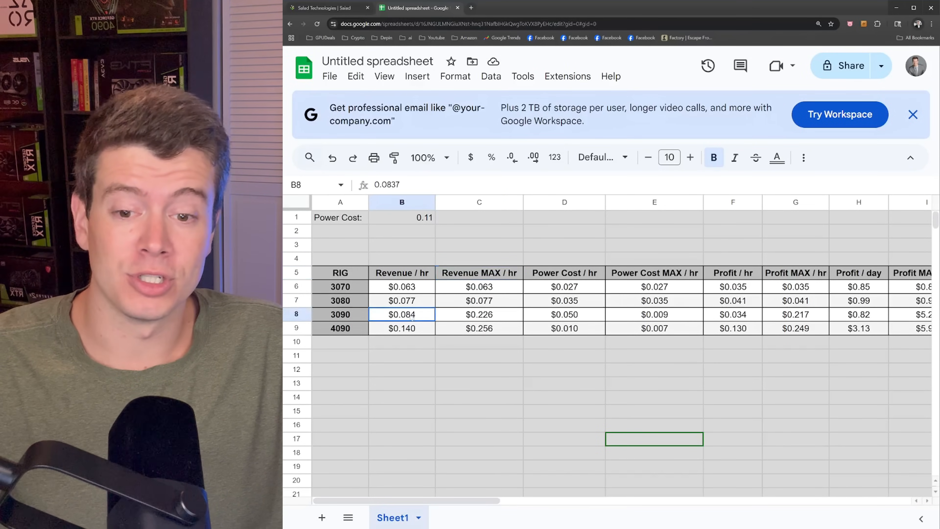
left_click(479, 314)
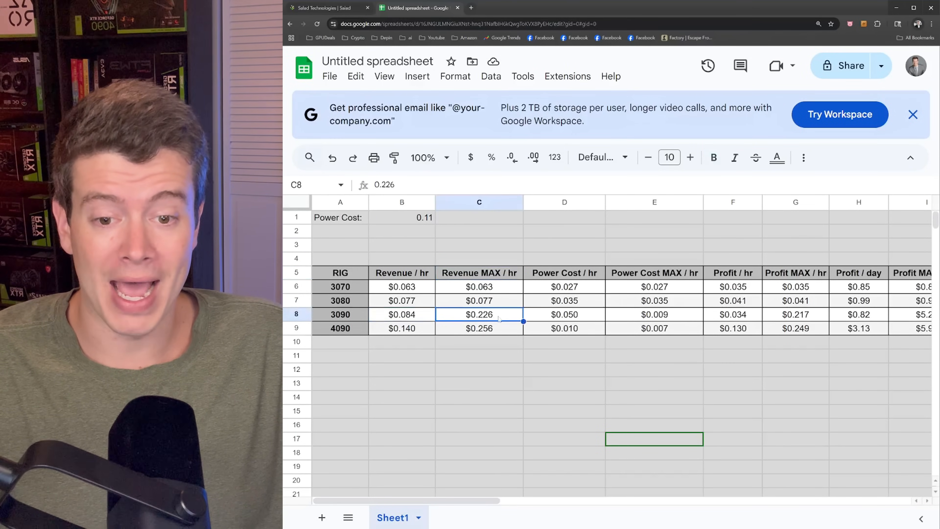
left_click(564, 315)
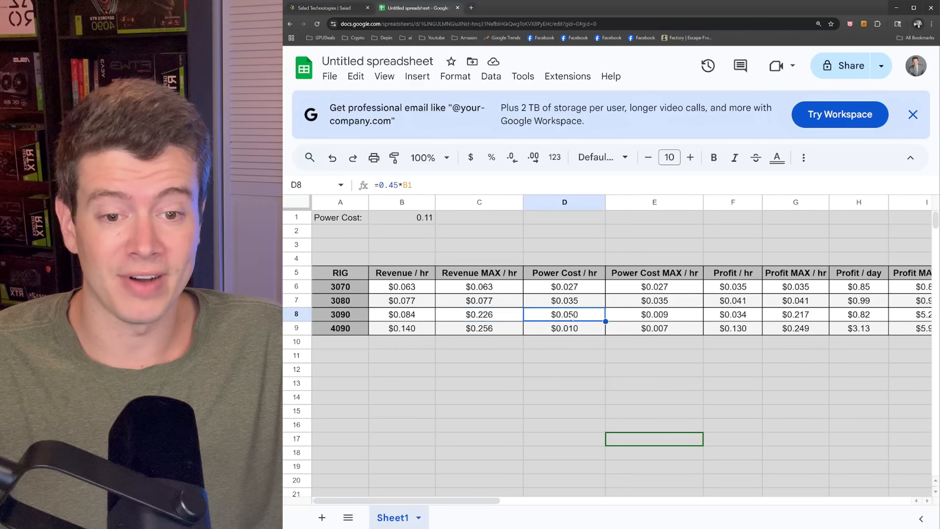
left_click(654, 314)
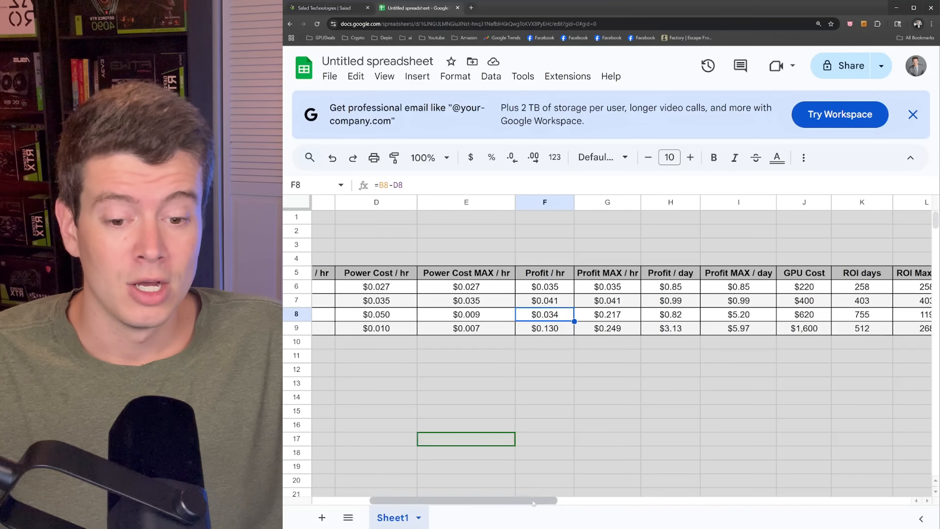
scroll("right", 3)
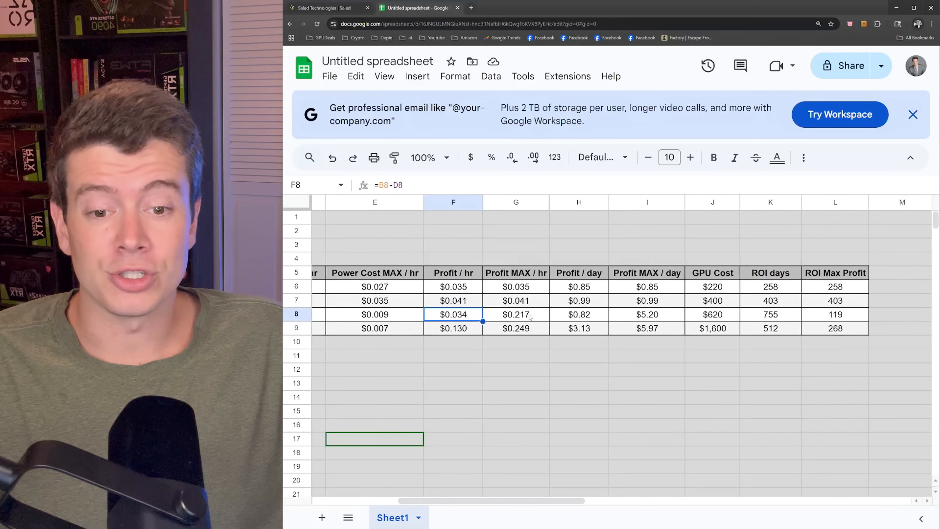
left_click(516, 314)
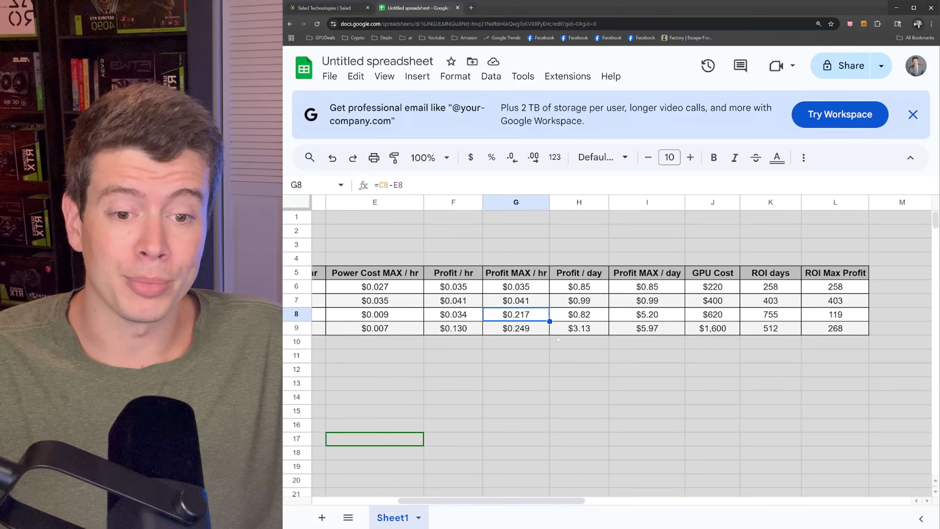
scroll("right", 3)
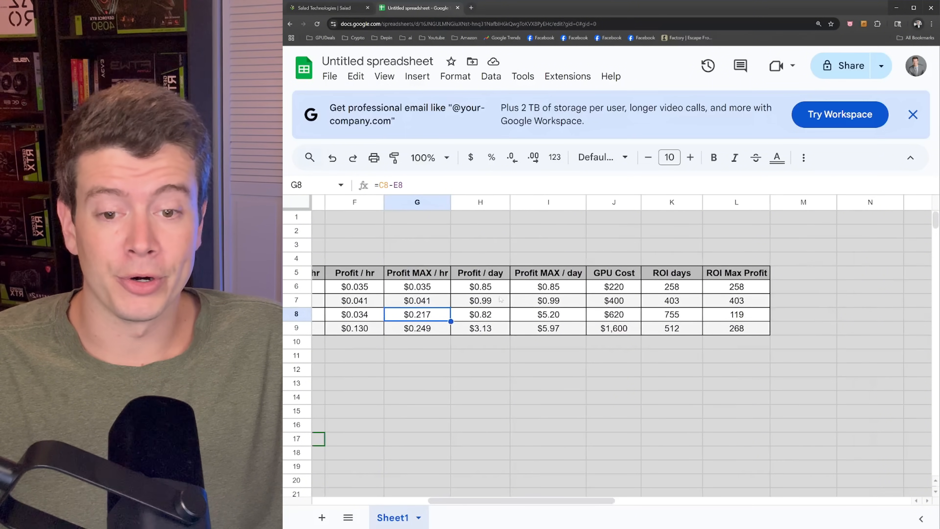
left_click(479, 315)
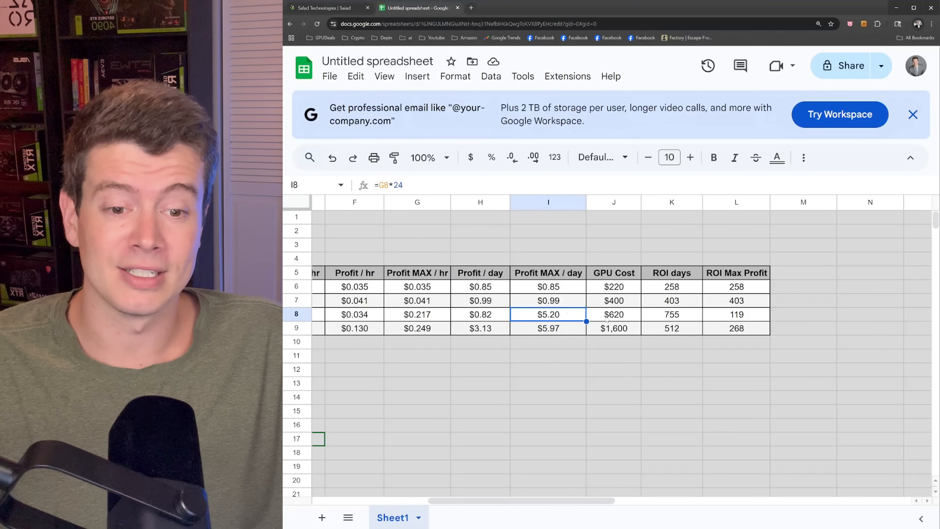
left_click(613, 314)
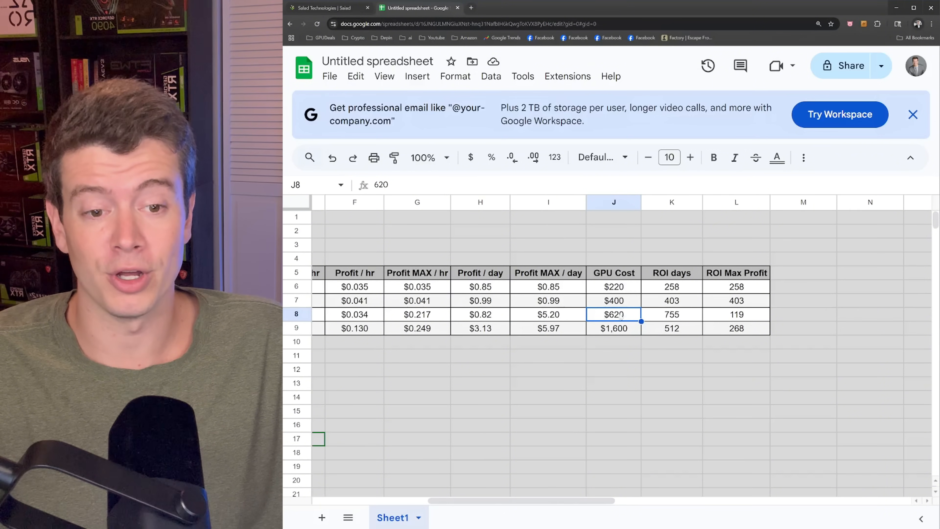
left_click(672, 315)
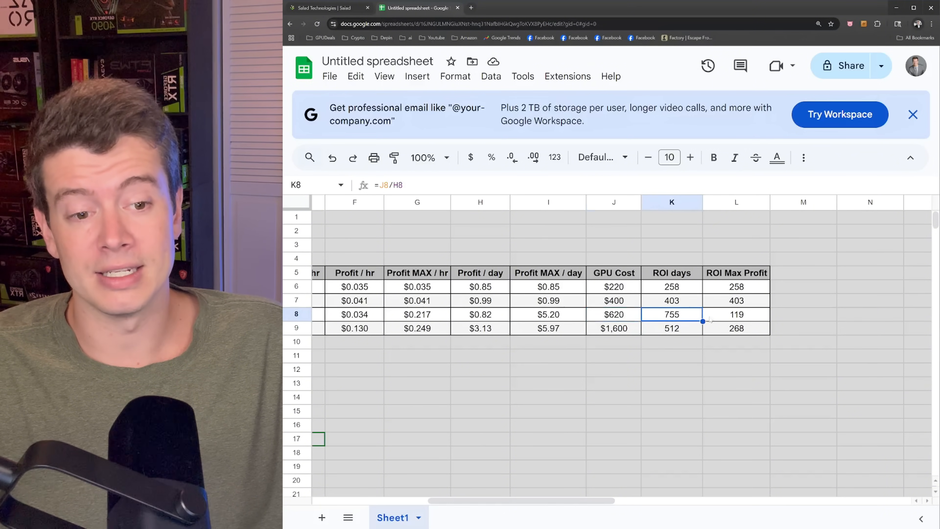
left_click(736, 314)
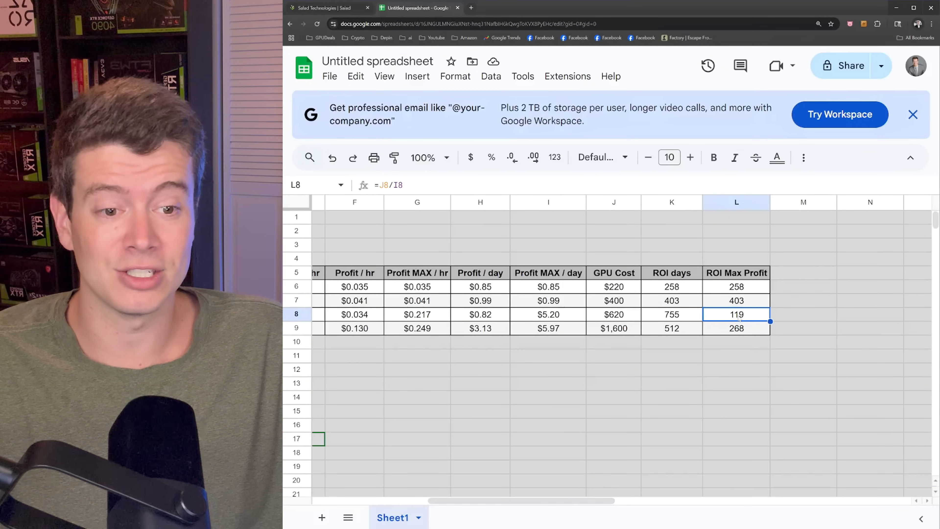
left_click(672, 315)
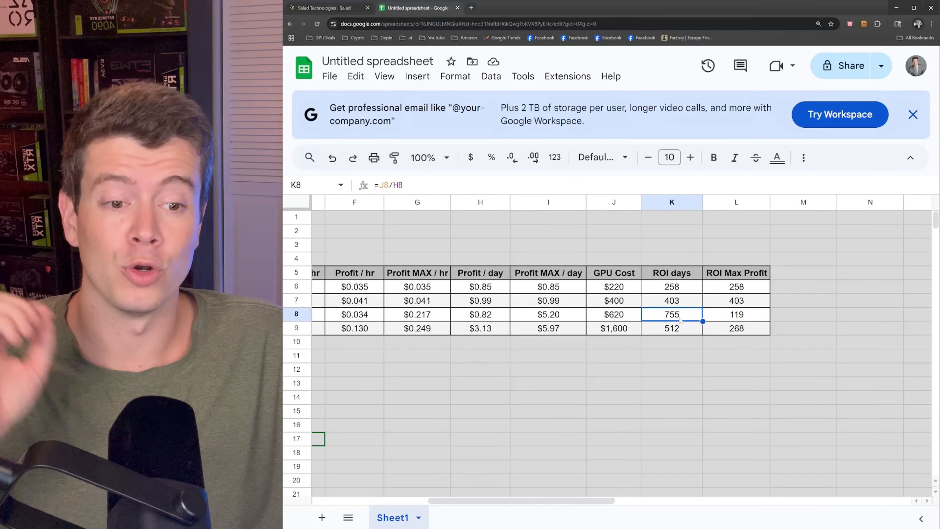
left_click(671, 328)
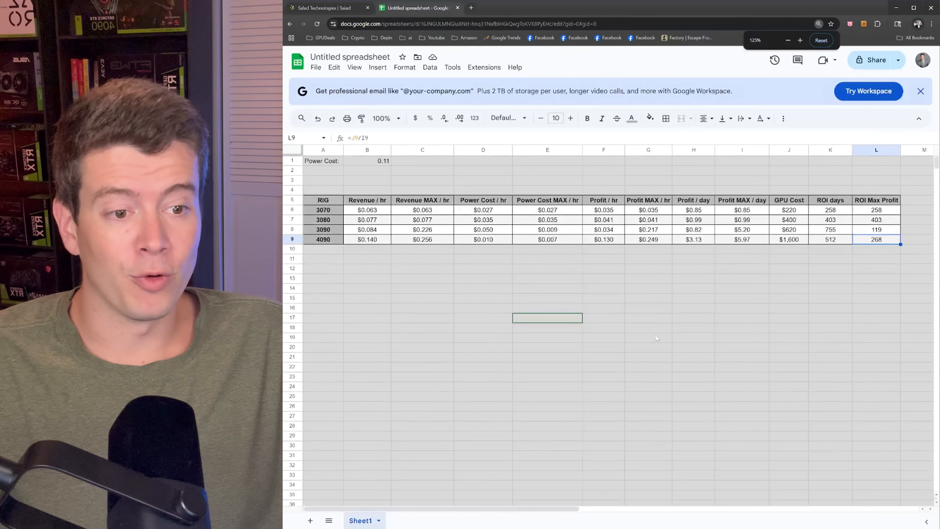
left_click(830, 239)
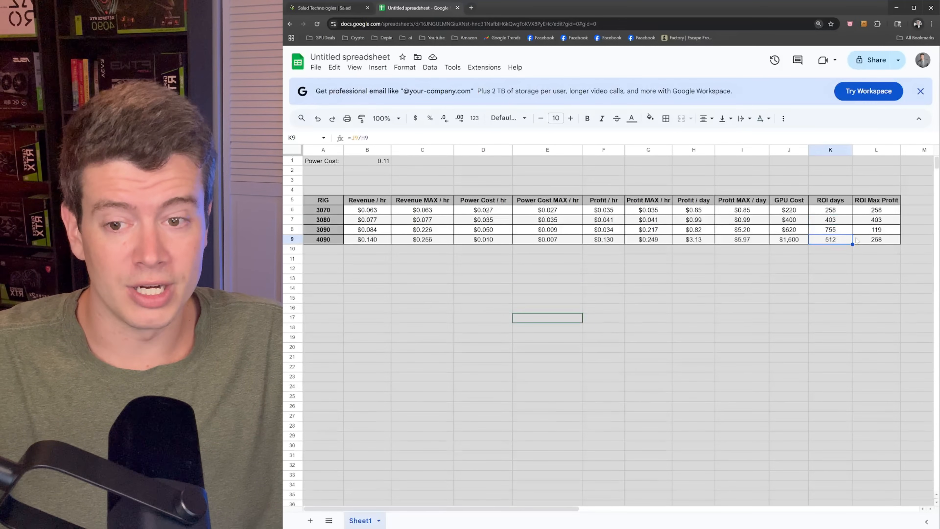
left_click(875, 239)
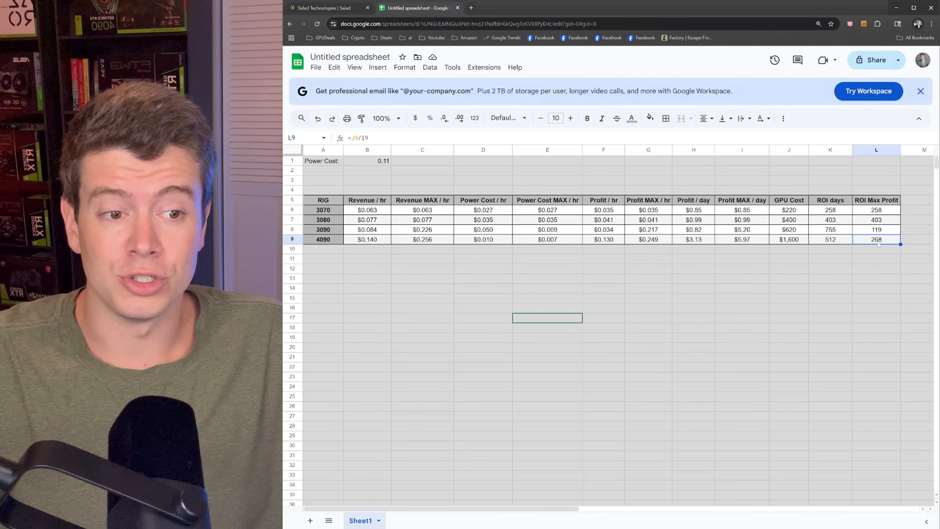
left_click(830, 239)
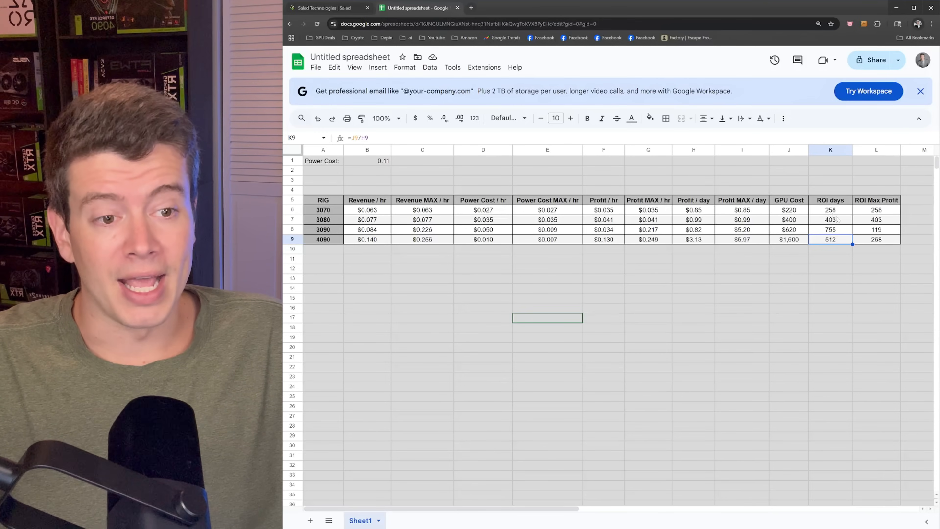
left_click(829, 219)
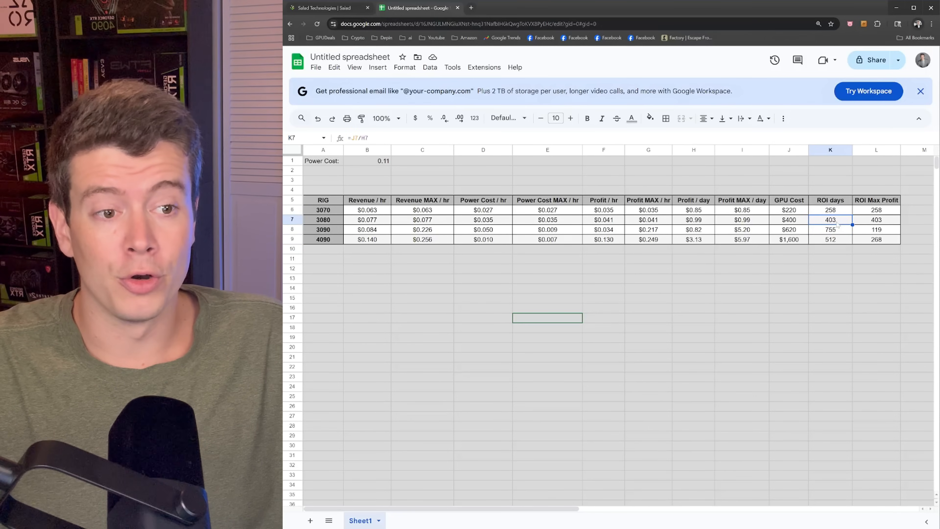
left_click(875, 219)
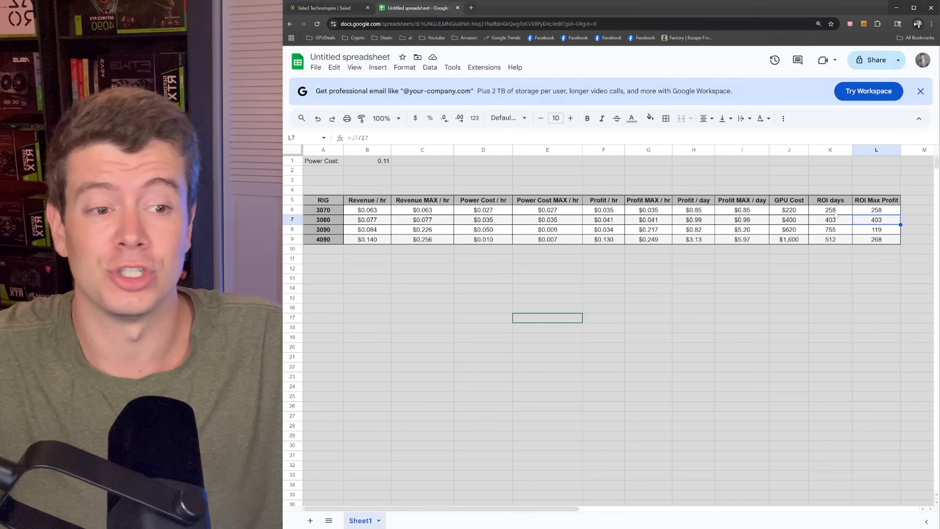
left_click(876, 210)
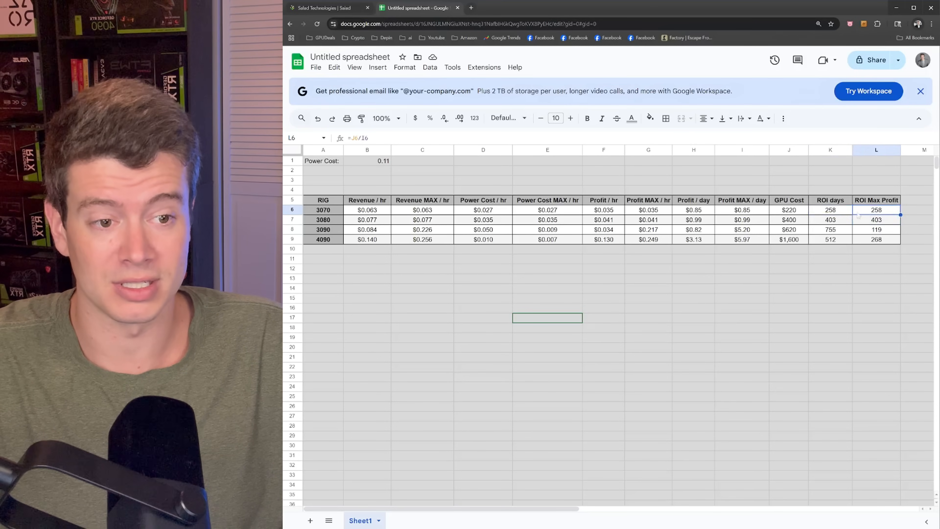
left_click(830, 240)
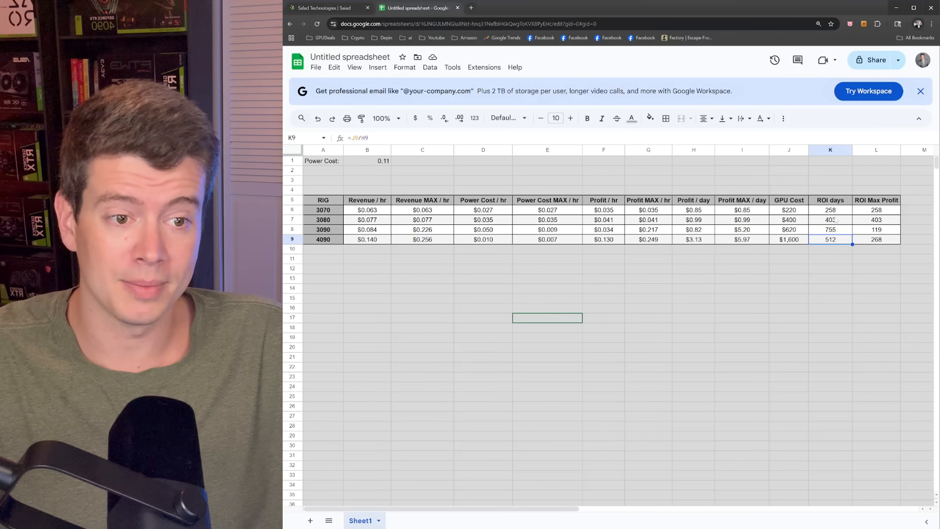
Select the cell where the Full Rig Cost and ROI Full Rig columns begin
left_click(830, 229)
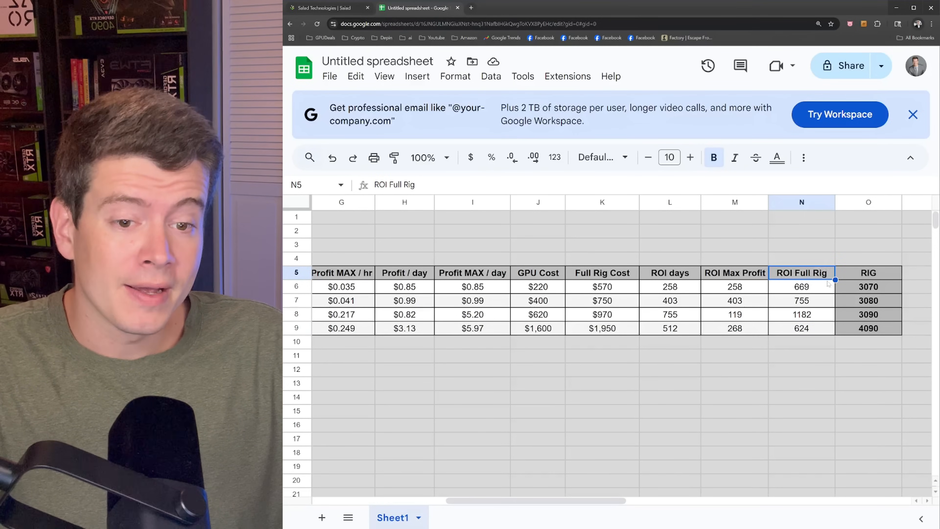
left_click(602, 286)
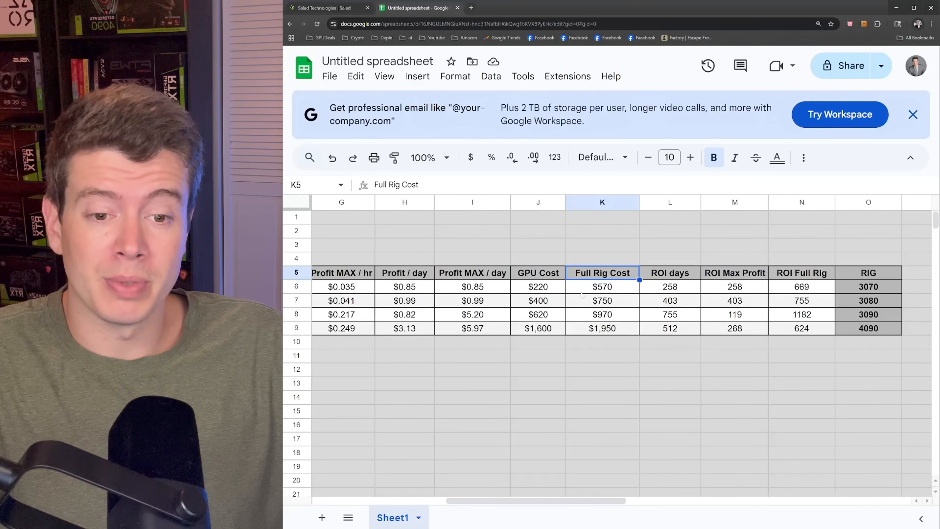
left_click(537, 286)
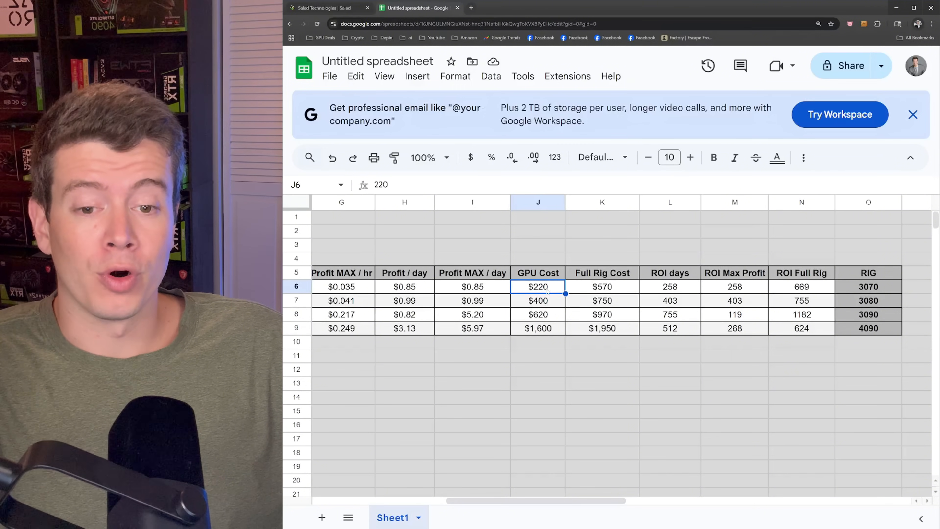
left_click(602, 328)
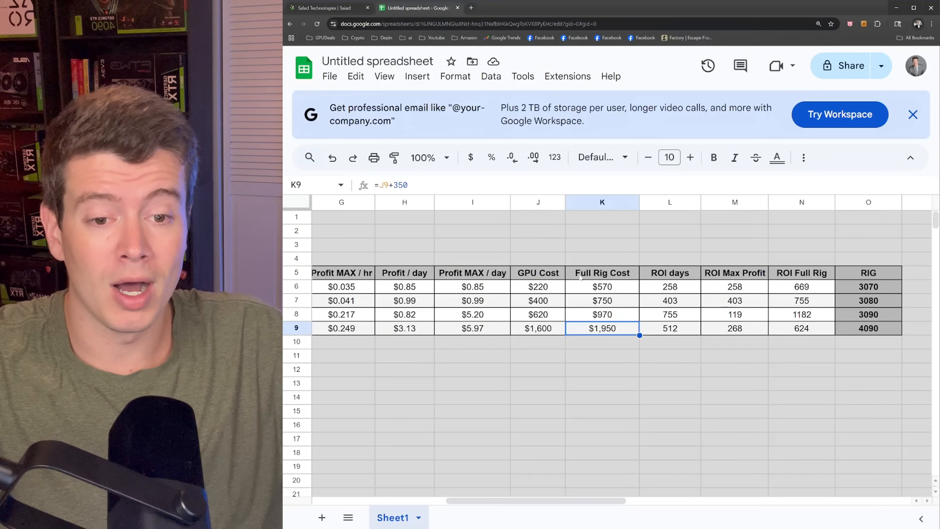
left_click(802, 273)
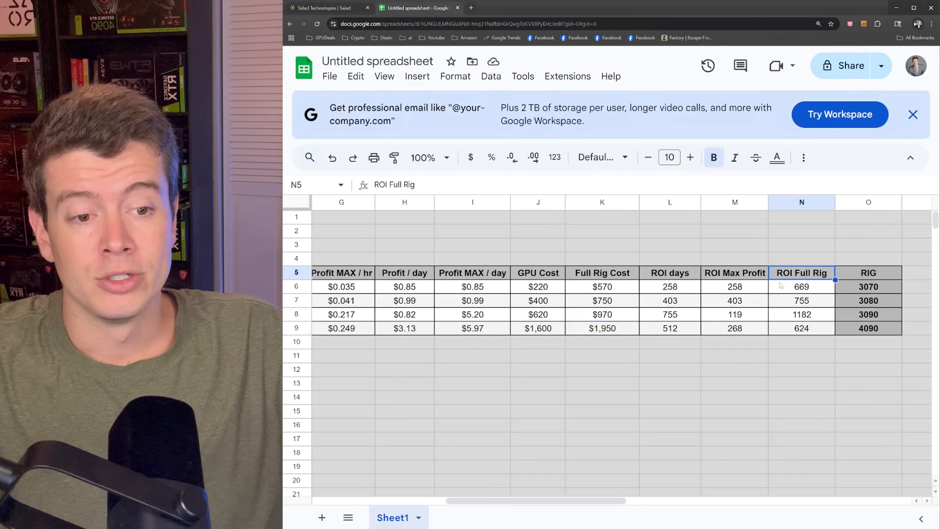
Check the ROI Full Rig formulas for the 3070 and 4090 rows (full rig cost / daily profit)
left_click(801, 286)
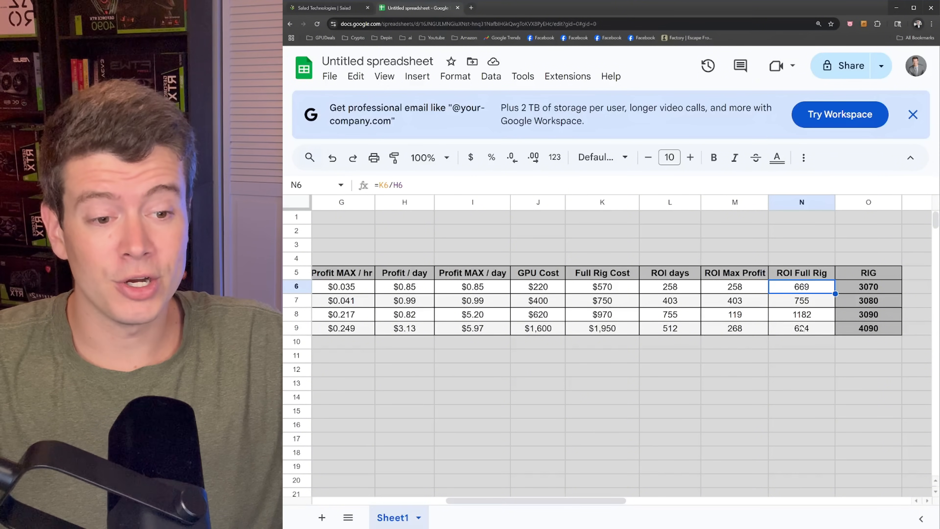
left_click(801, 328)
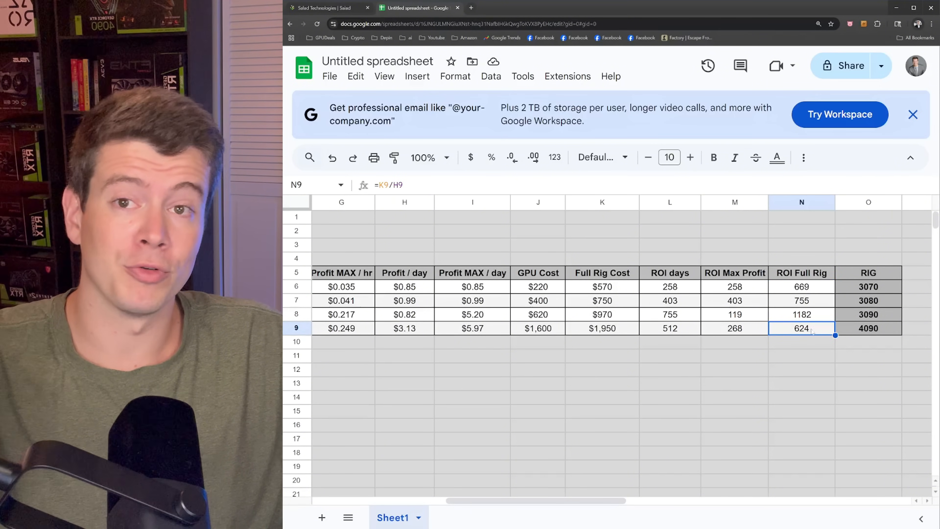
left_click(802, 286)
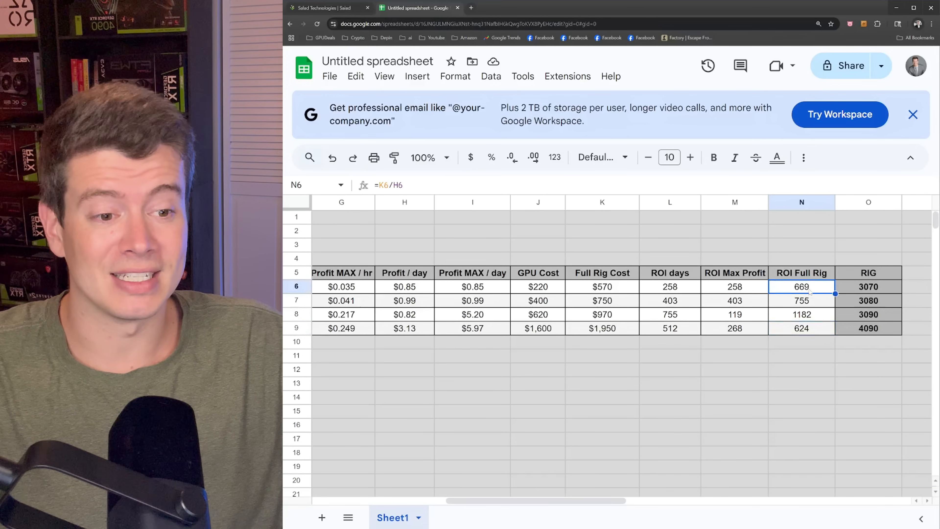
left_click(802, 273)
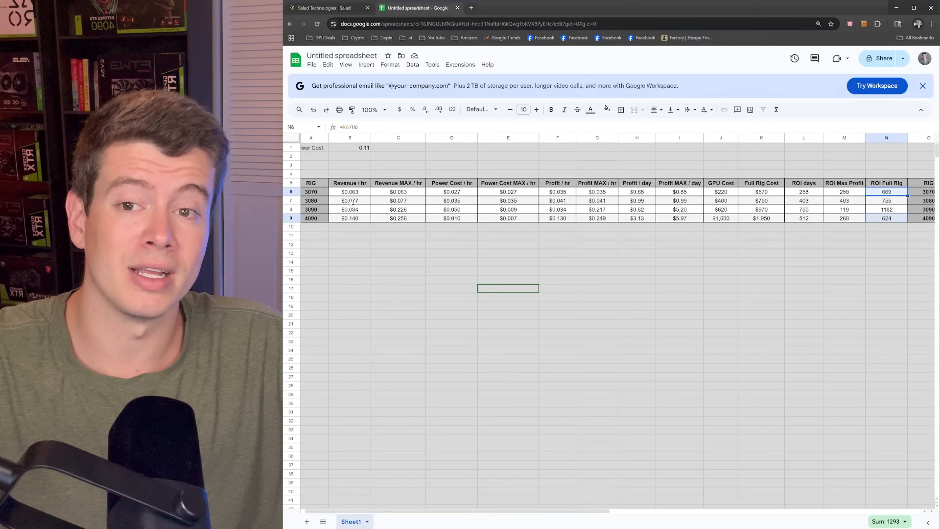
Return to the Salad dashboard and set the Earning History view range to 30 Days
left_click(329, 8)
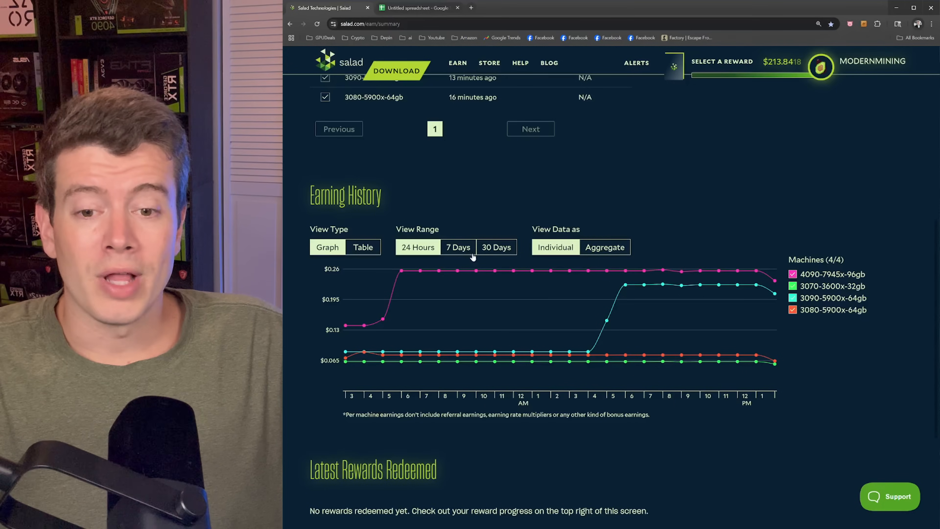
left_click(496, 247)
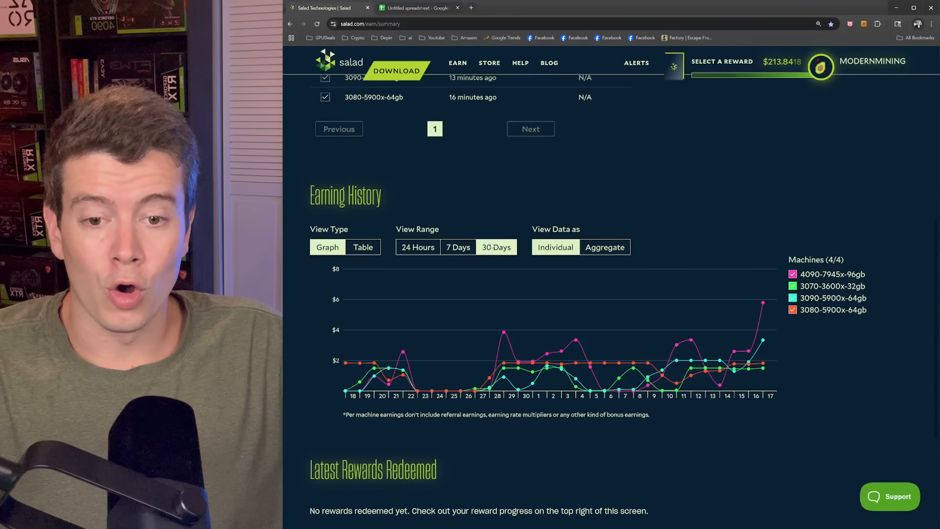
mouse_move(487, 212)
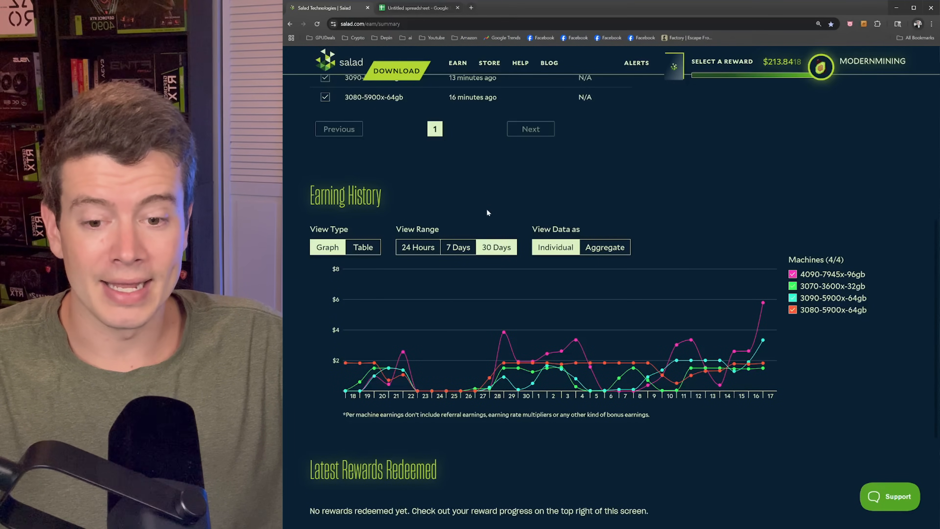
mouse_move(488, 376)
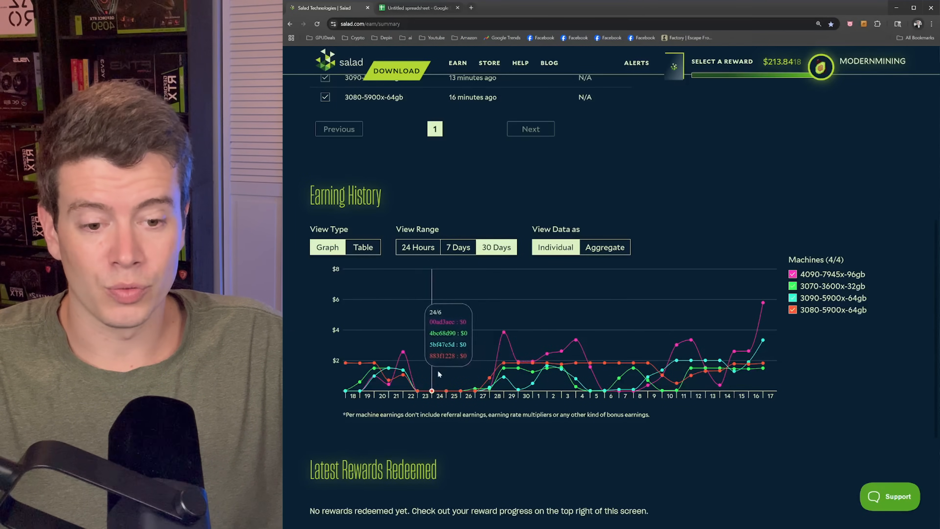
mouse_move(357, 261)
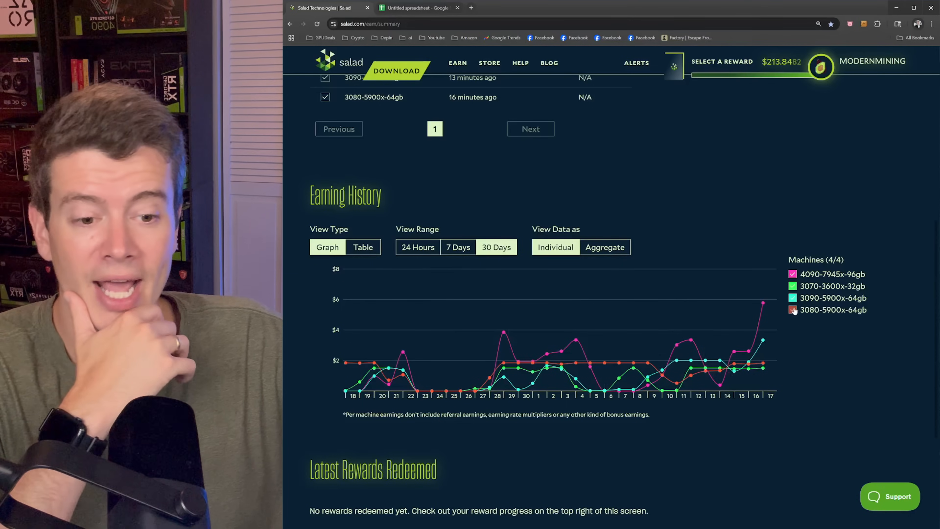
mouse_move(633, 366)
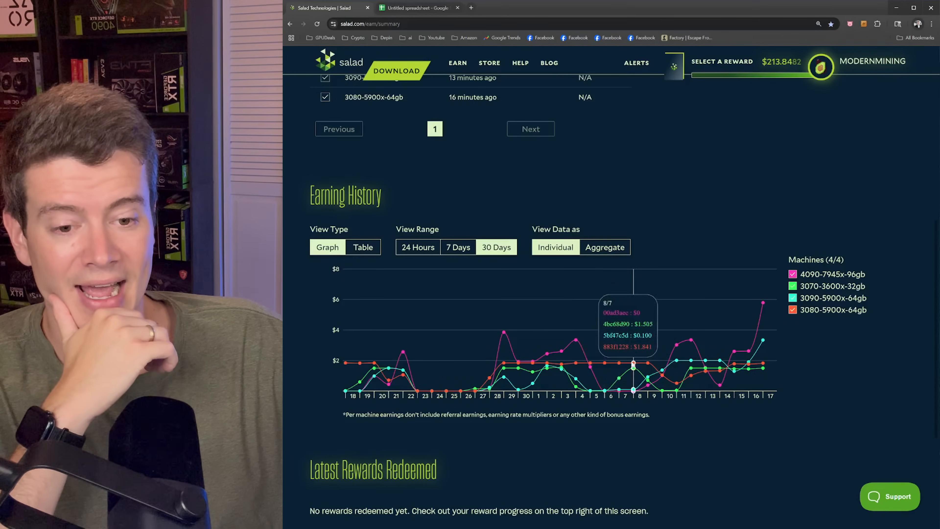
mouse_move(646, 364)
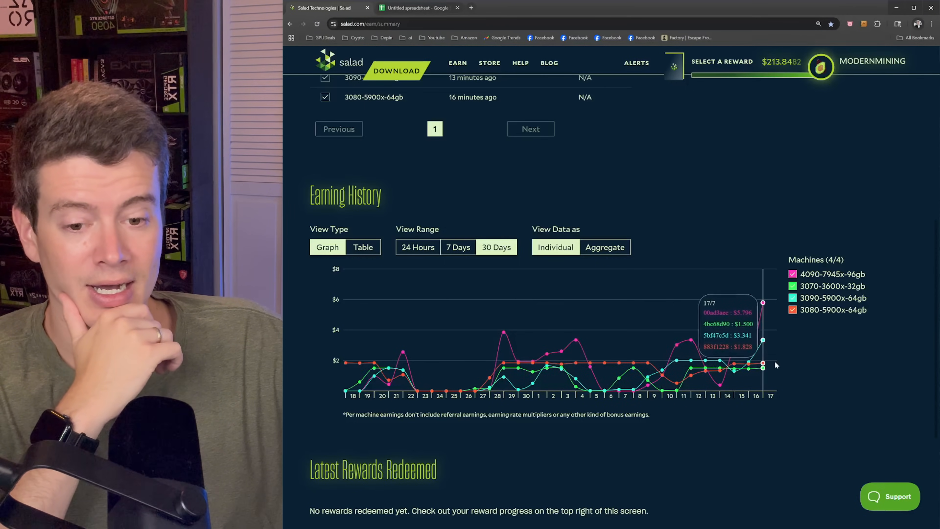
mouse_move(532, 363)
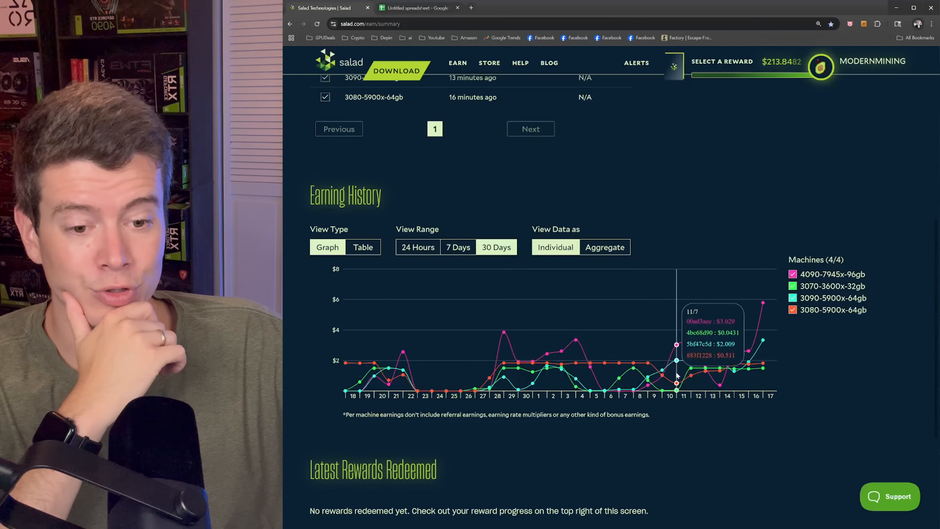
mouse_move(802, 373)
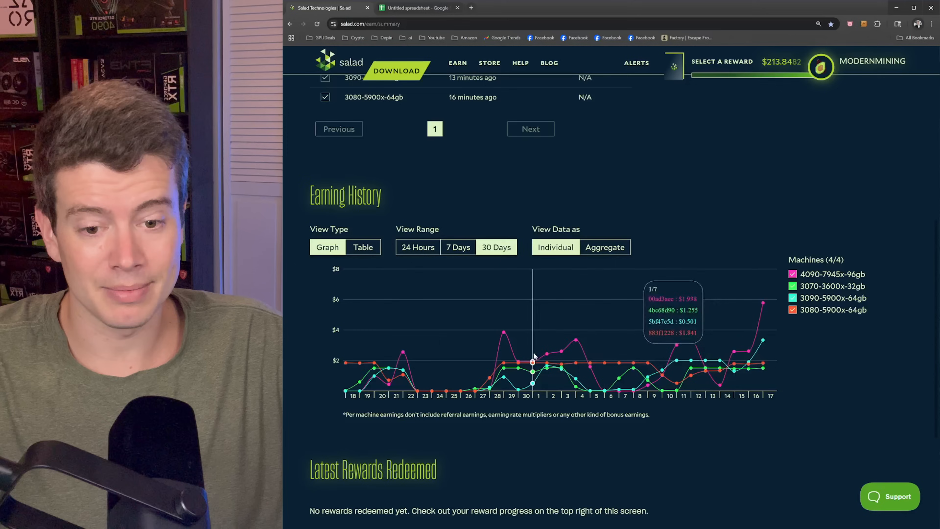
mouse_move(605, 362)
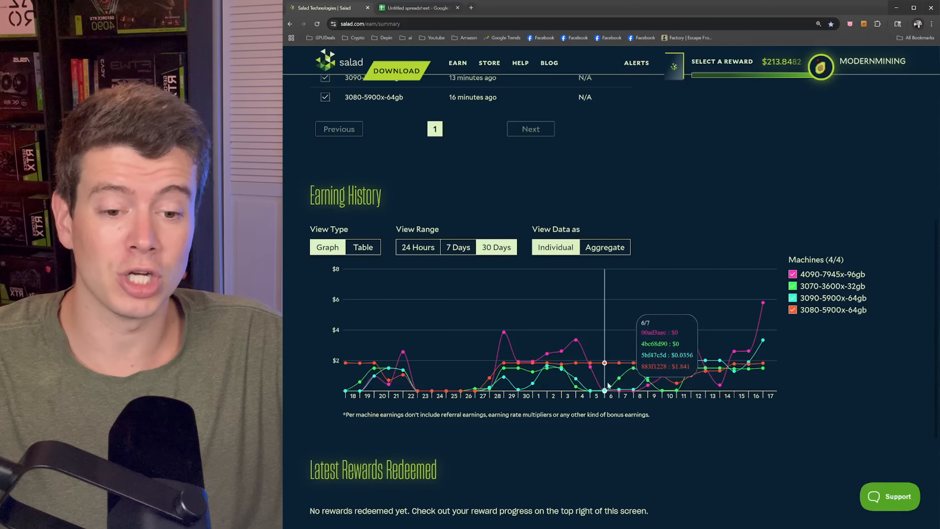
mouse_move(633, 383)
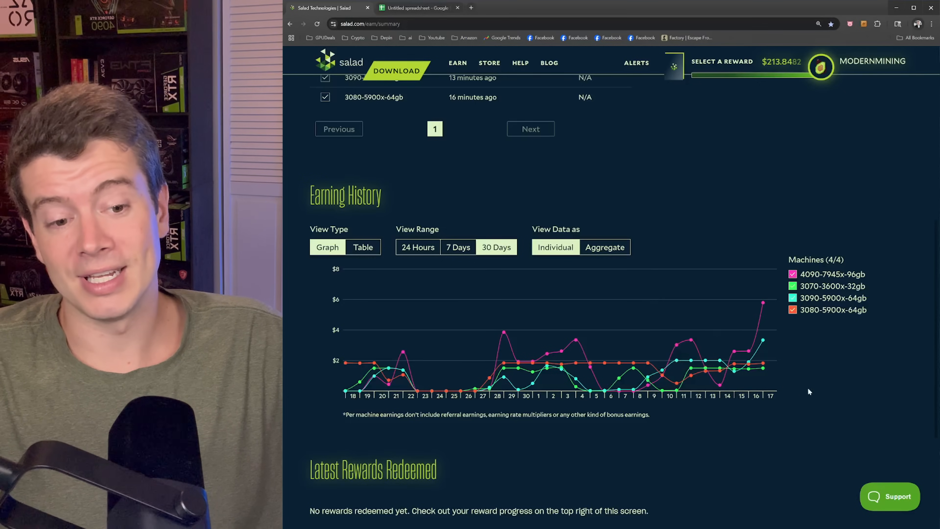
mouse_move(763, 303)
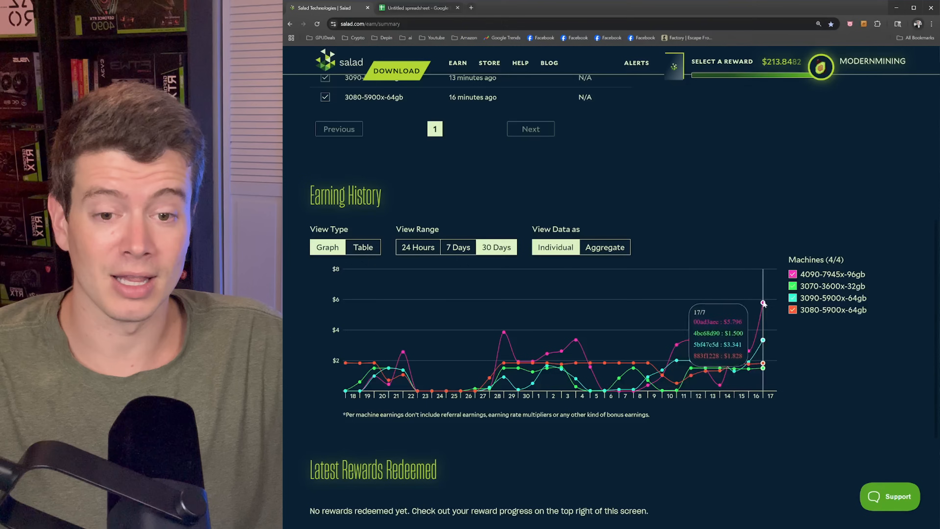
Set View Data As to Aggregate for one combined 30-day earnings line
left_click(604, 247)
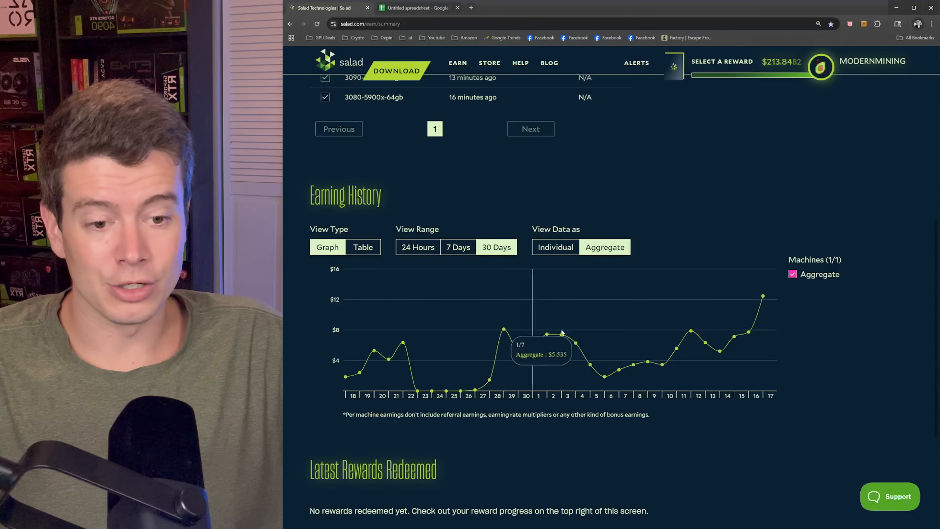
mouse_move(561, 335)
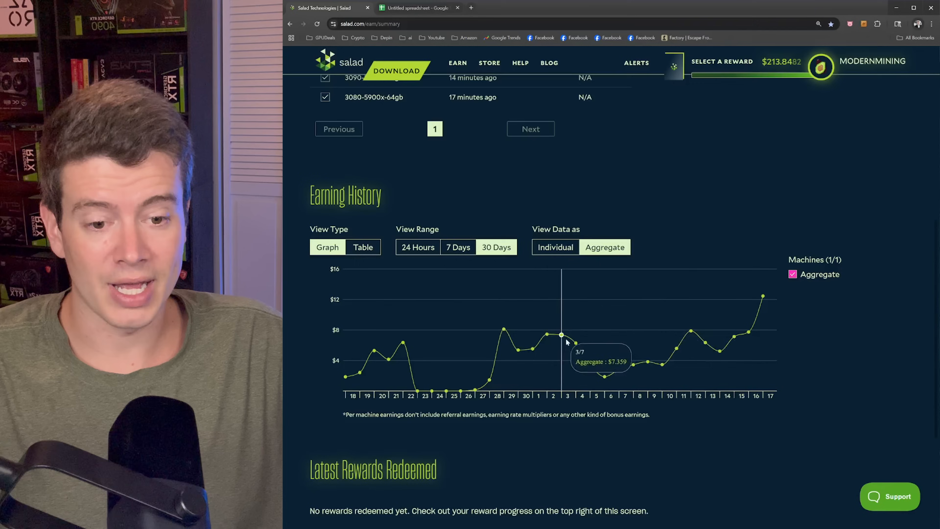
mouse_move(719, 351)
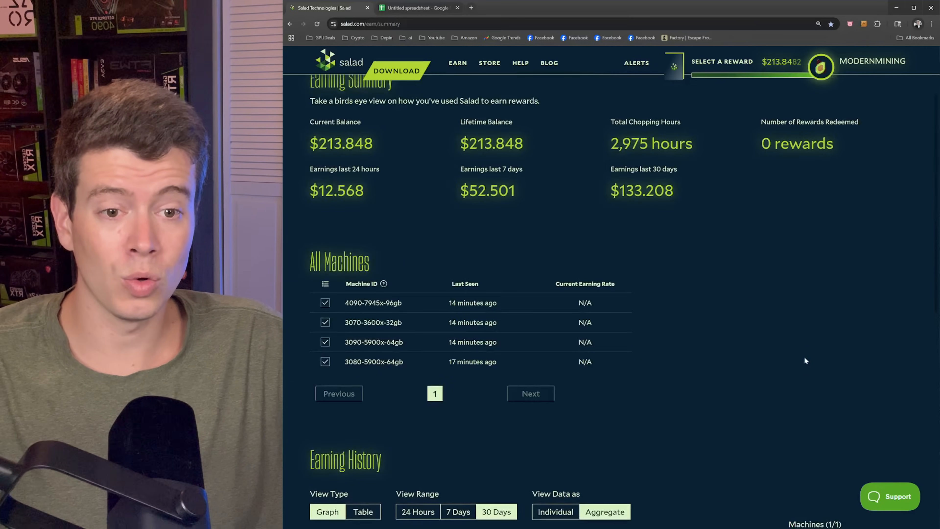
scroll("down", 3)
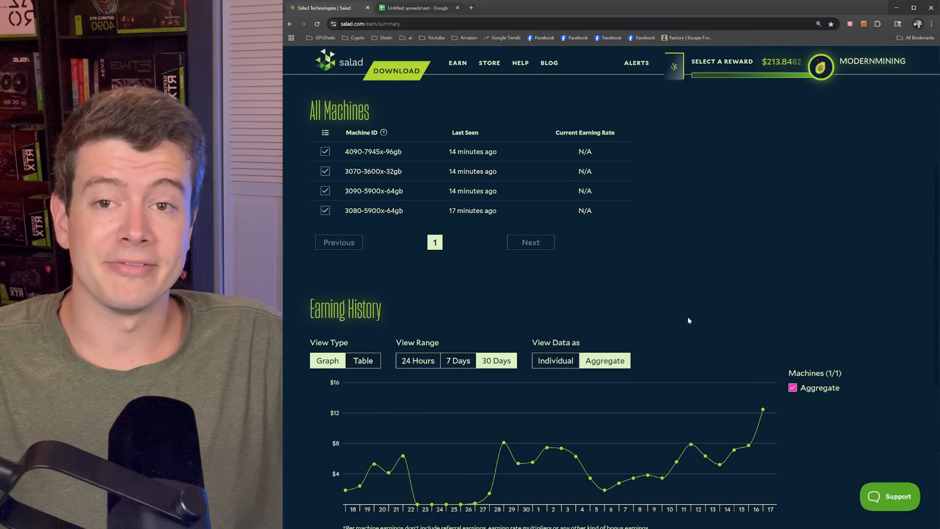
scroll("down", 3)
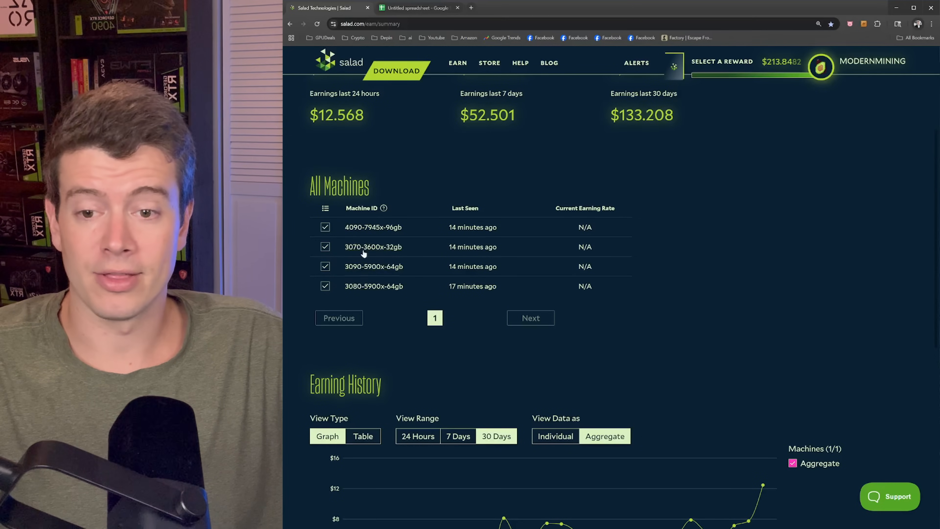
scroll("down", 3)
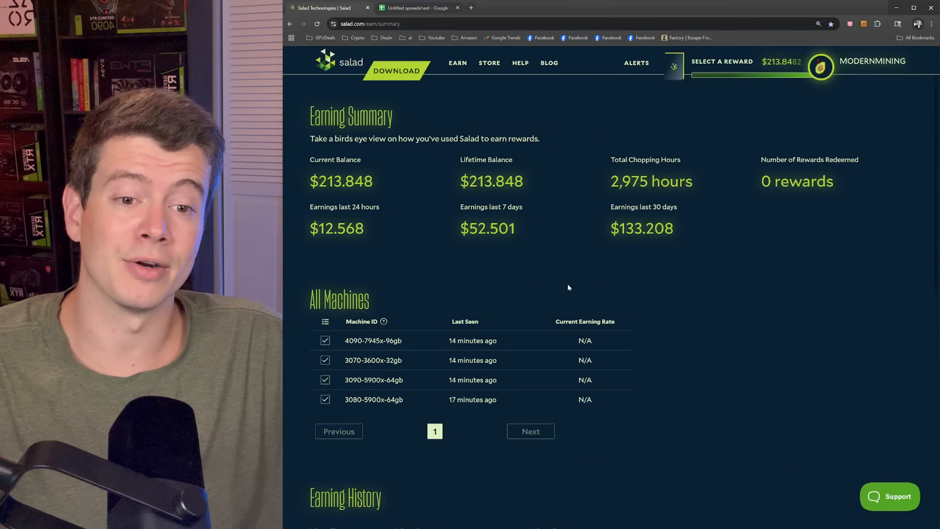
scroll("down", 3)
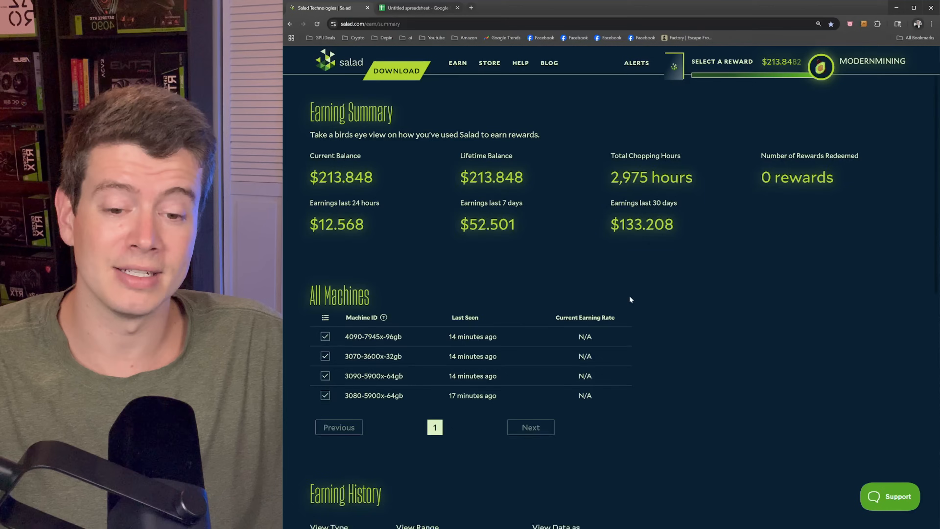
scroll("down", 3)
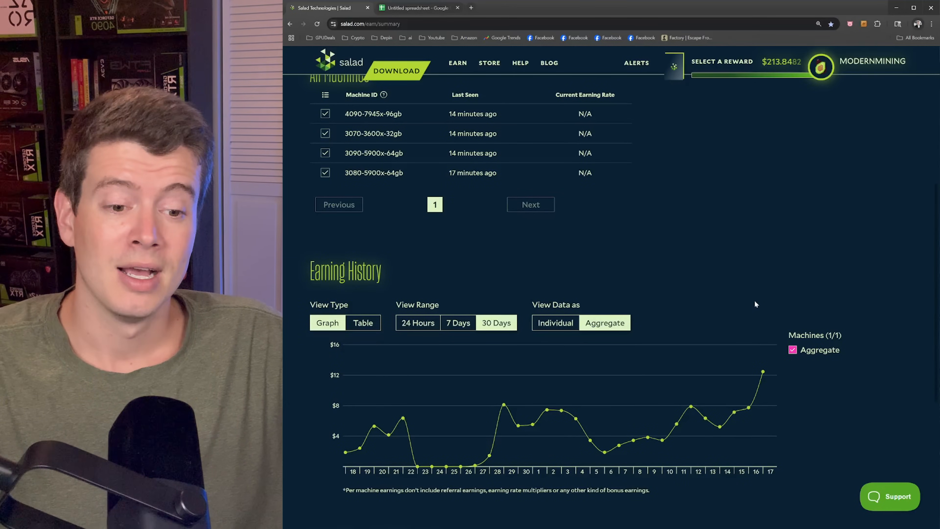
mouse_move(730, 300)
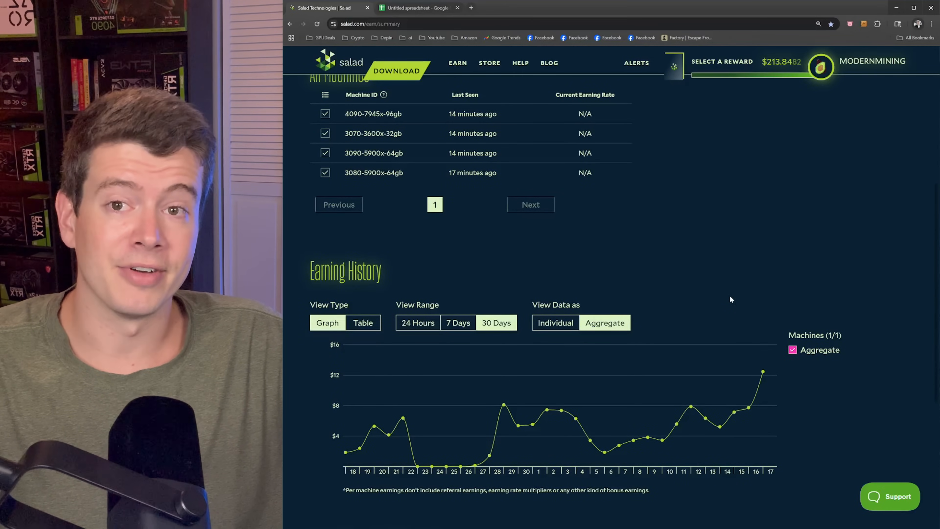